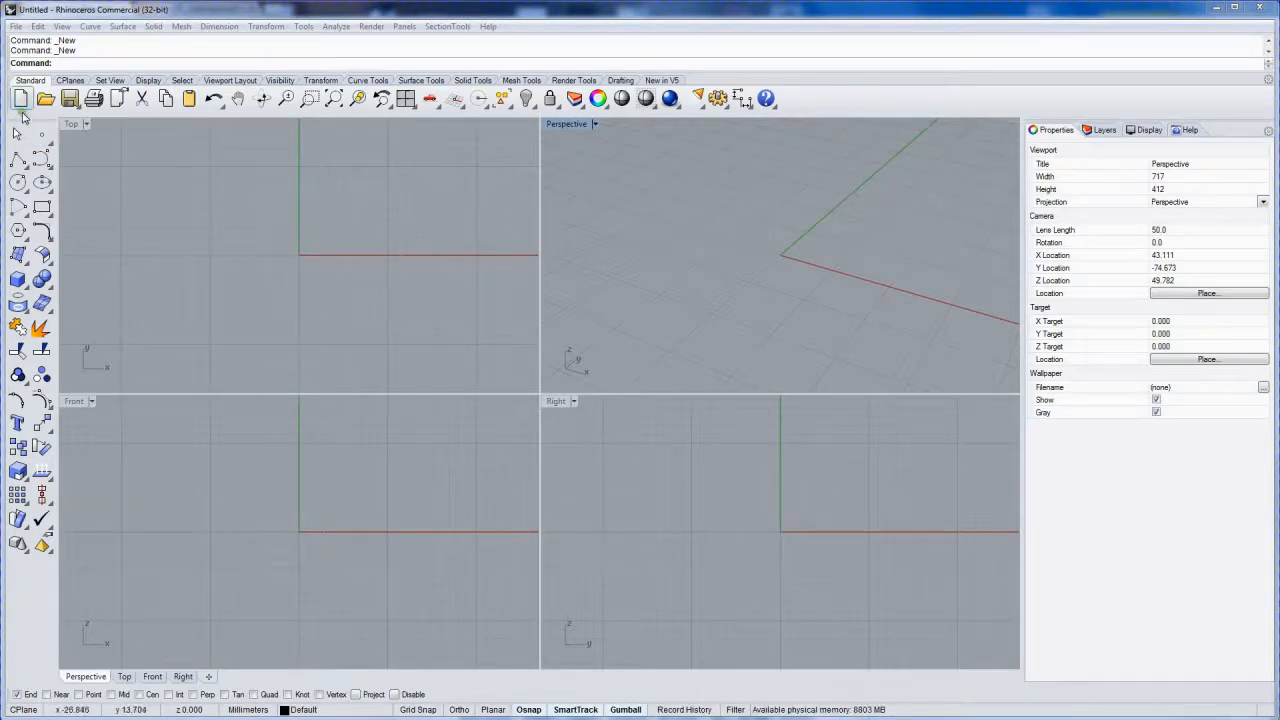
# Start a new model from the 'Small Objects - Millimeters.3dm' template
pyautogui.click(21, 98)
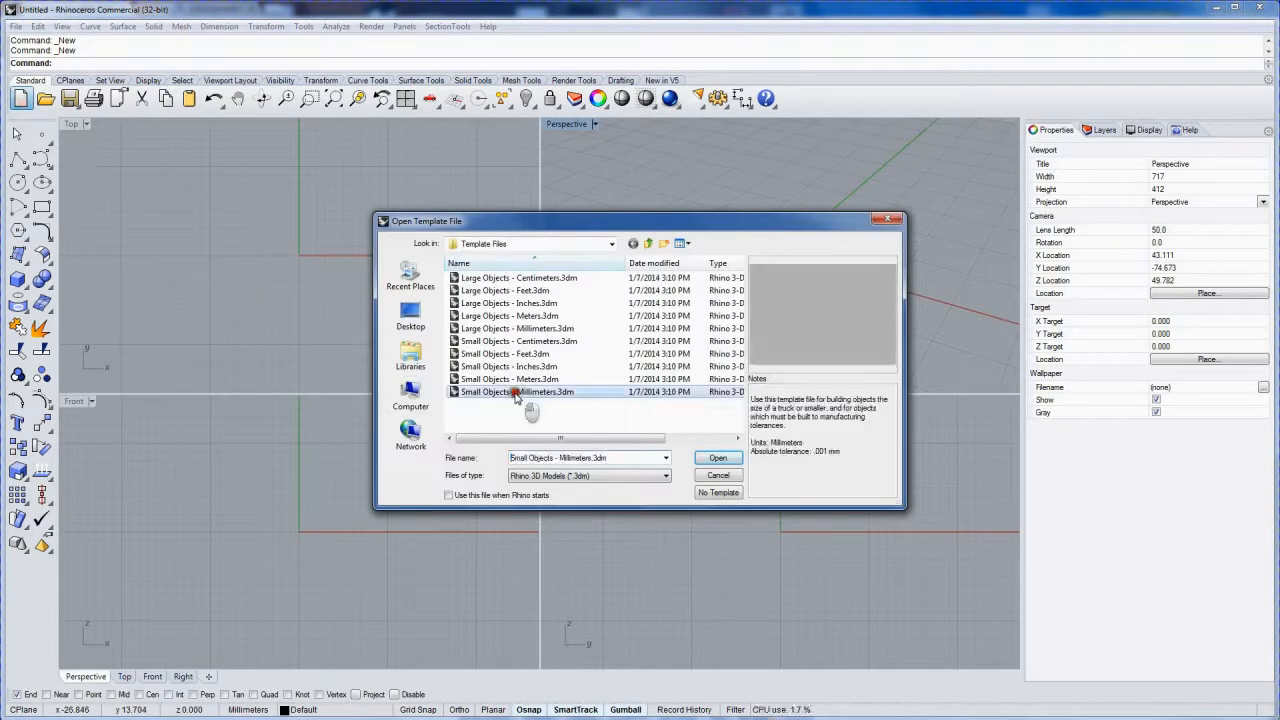
pyautogui.click(717, 457)
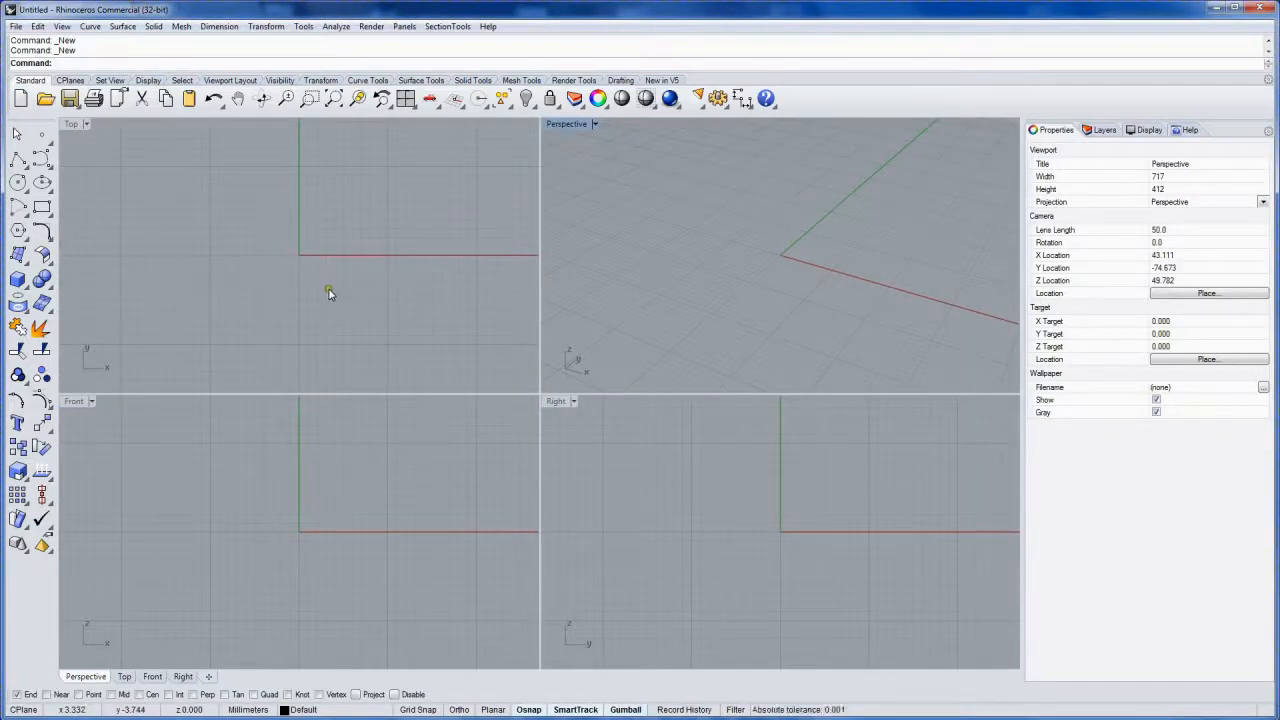
pyautogui.moveTo(103, 290)
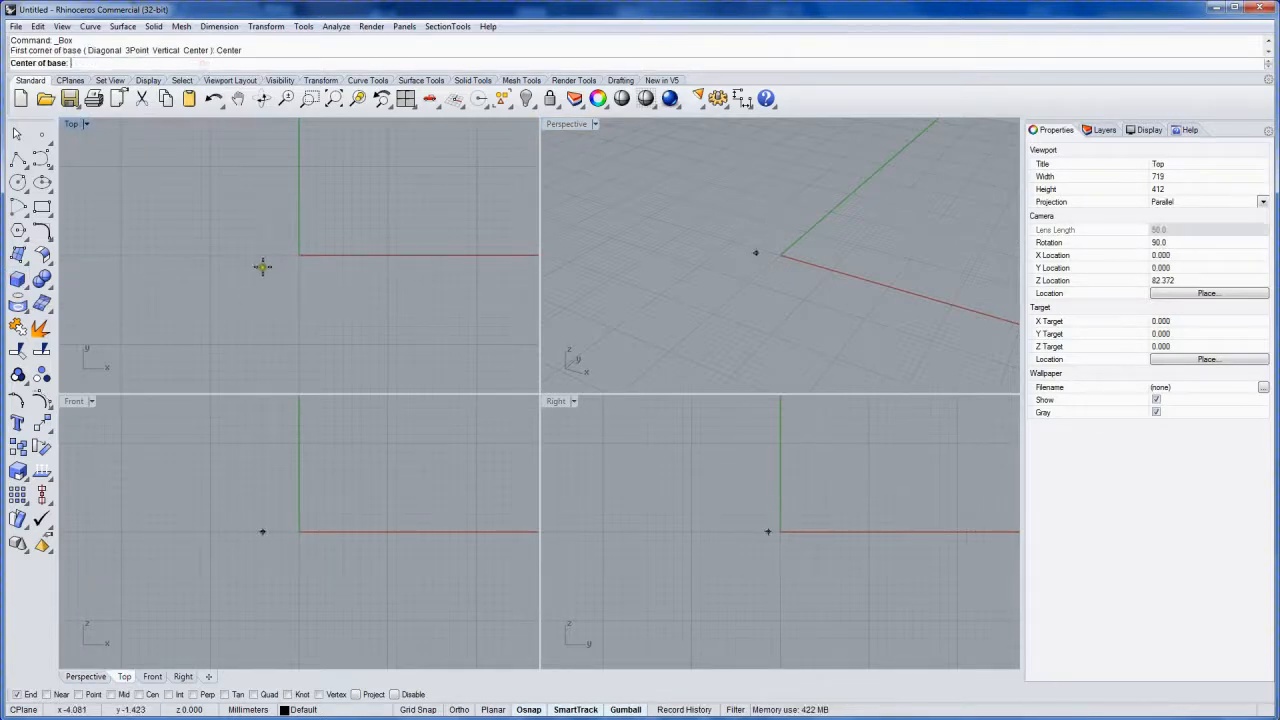
# Draw a centre-based 13 × 190 mm box as the handle's bounding block
pyautogui.click(299, 256)
pyautogui.write('0')
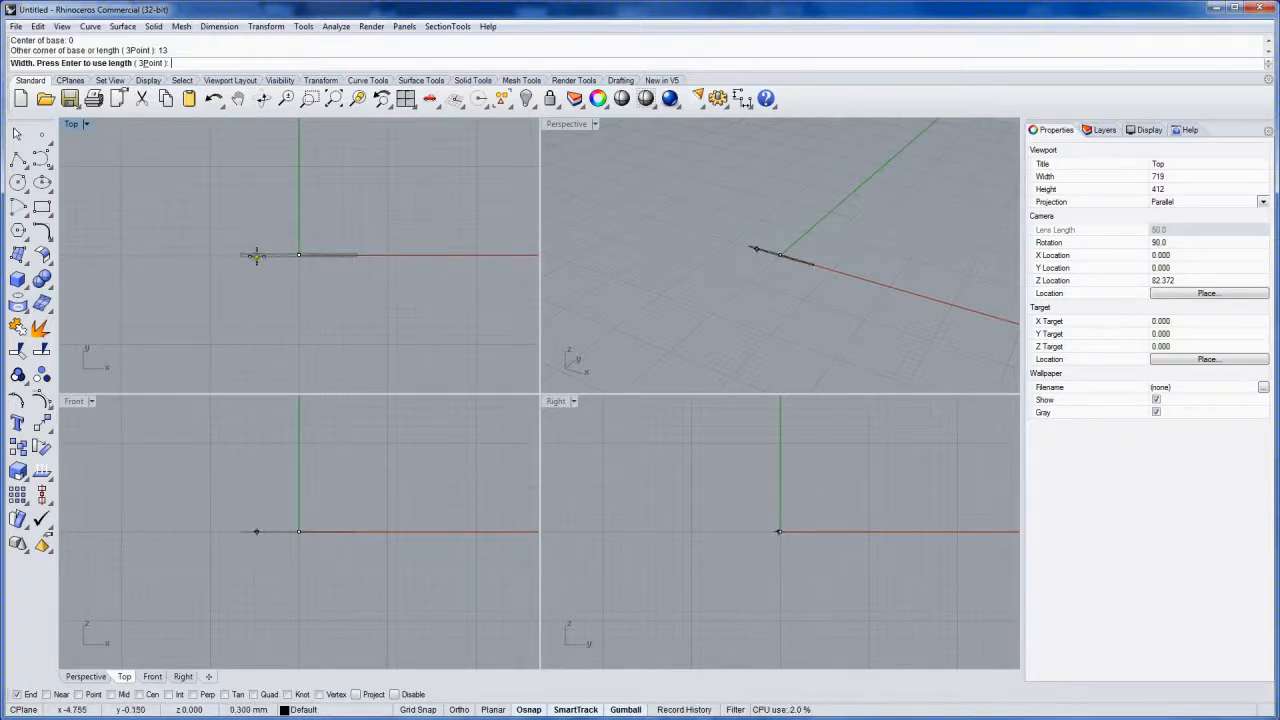
pyautogui.write('15')
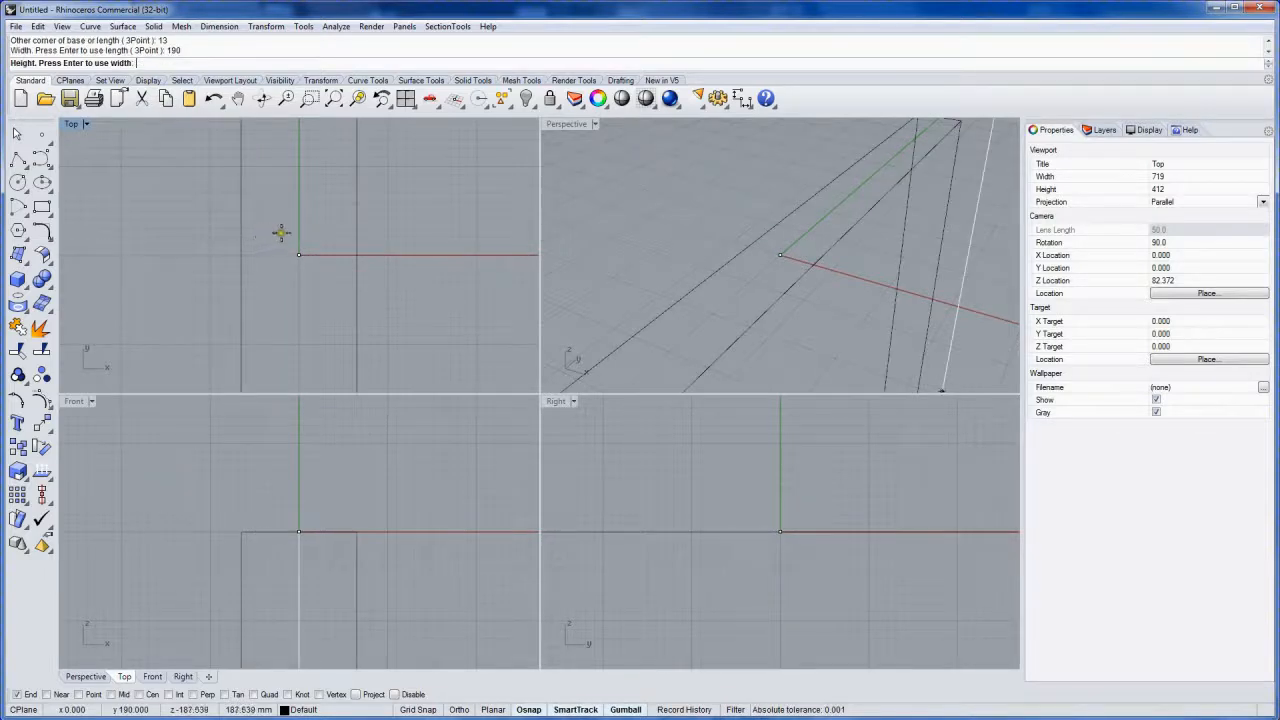
pyautogui.moveTo(385, 205)
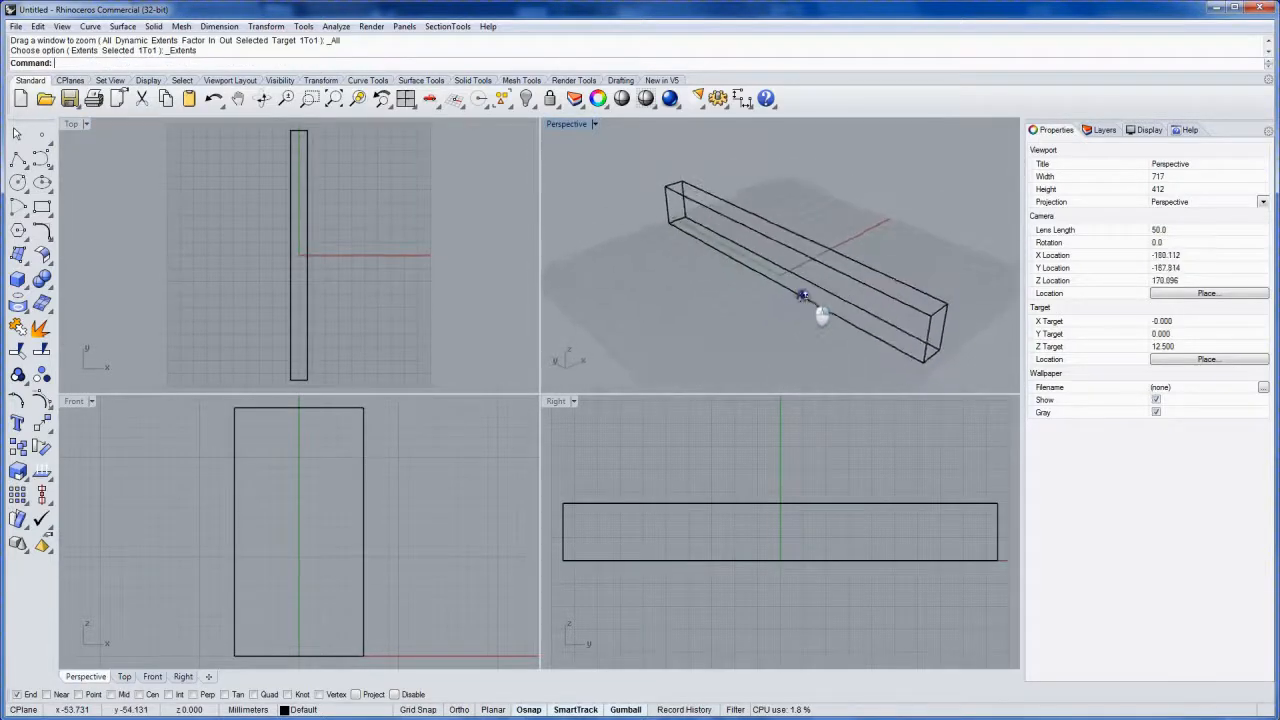
pyautogui.click(805, 295)
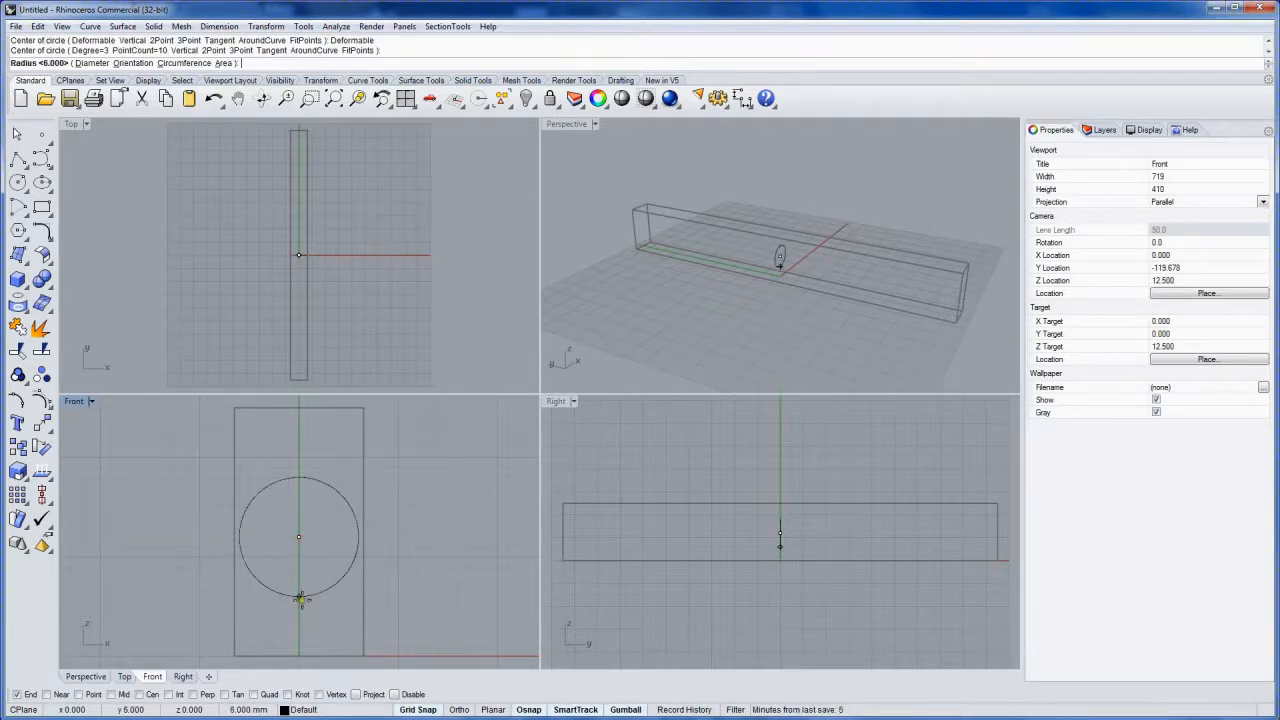
# Draw a cross-section circle in Front view, move it to the box end, and maximize Perspective
pyautogui.click(330, 600)
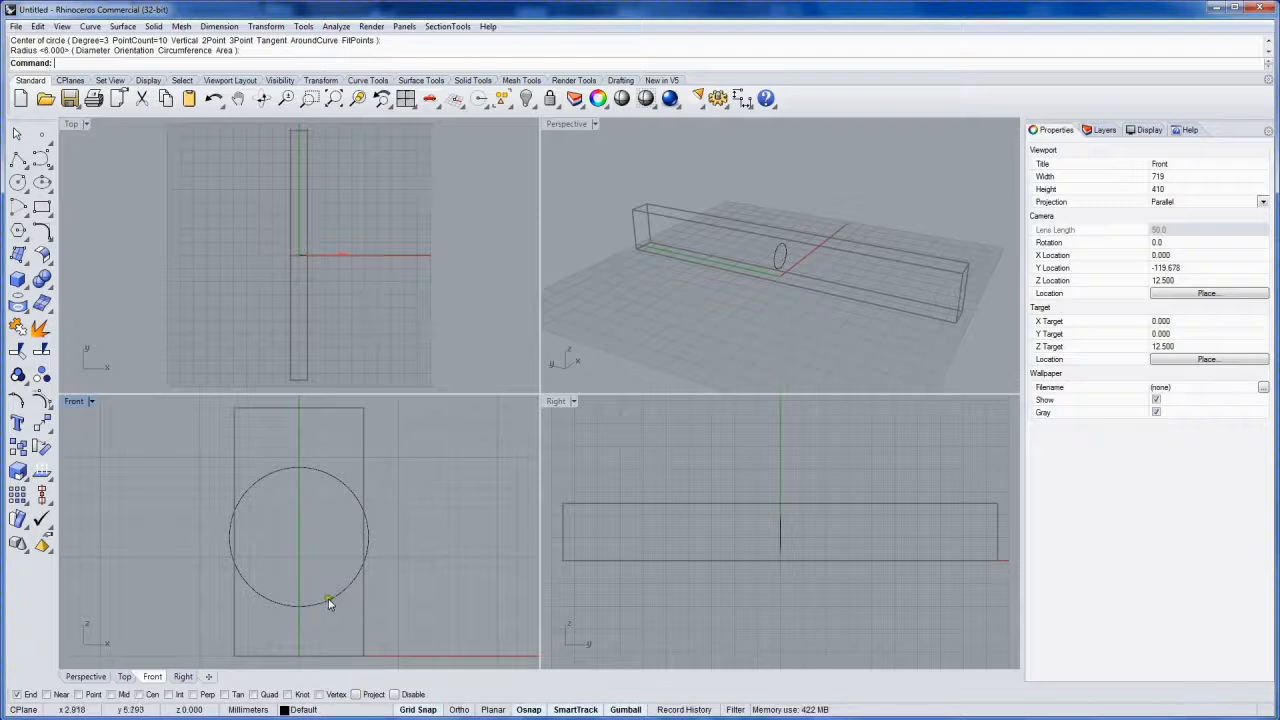
pyautogui.click(330, 603)
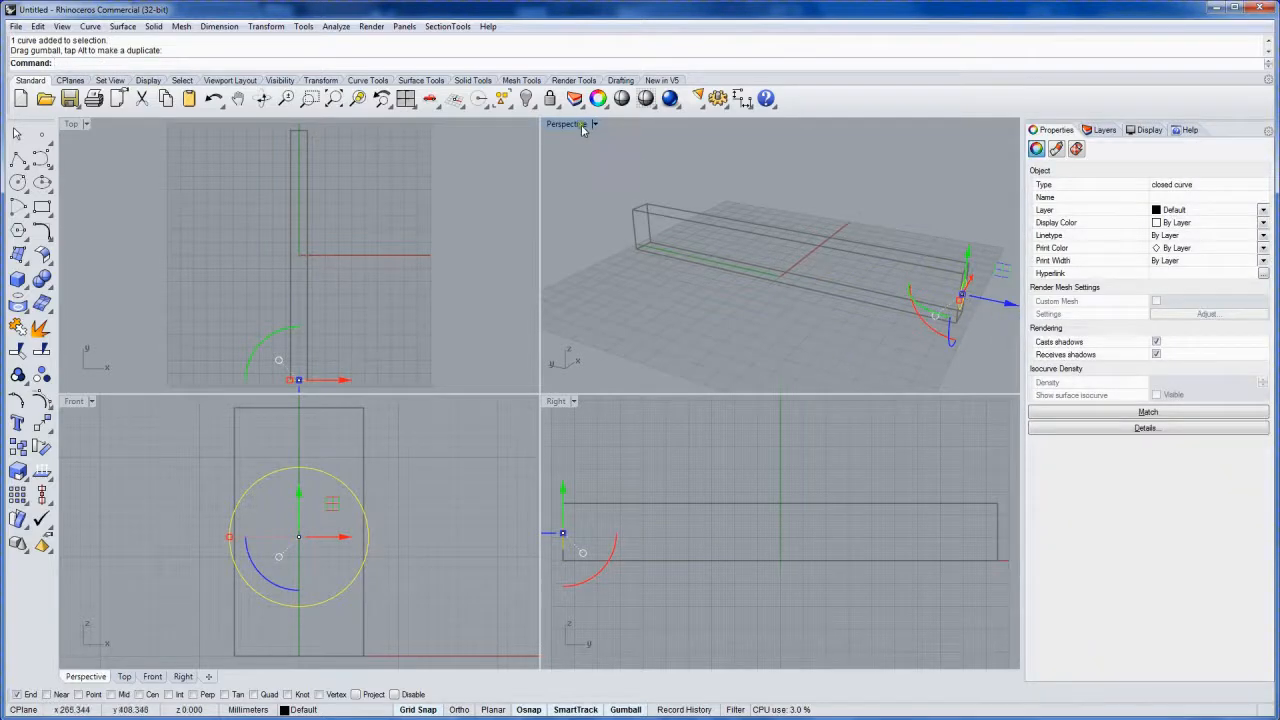
pyautogui.doubleClick(567, 123)
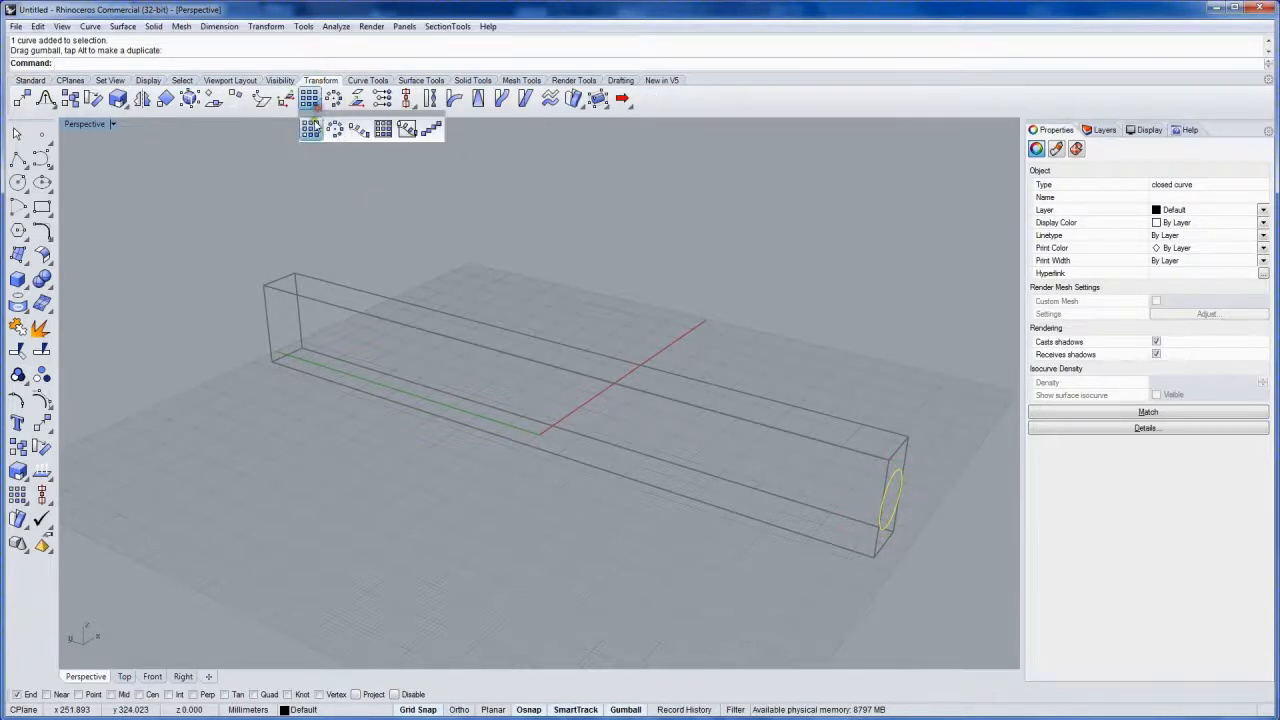
pyautogui.moveTo(431, 129)
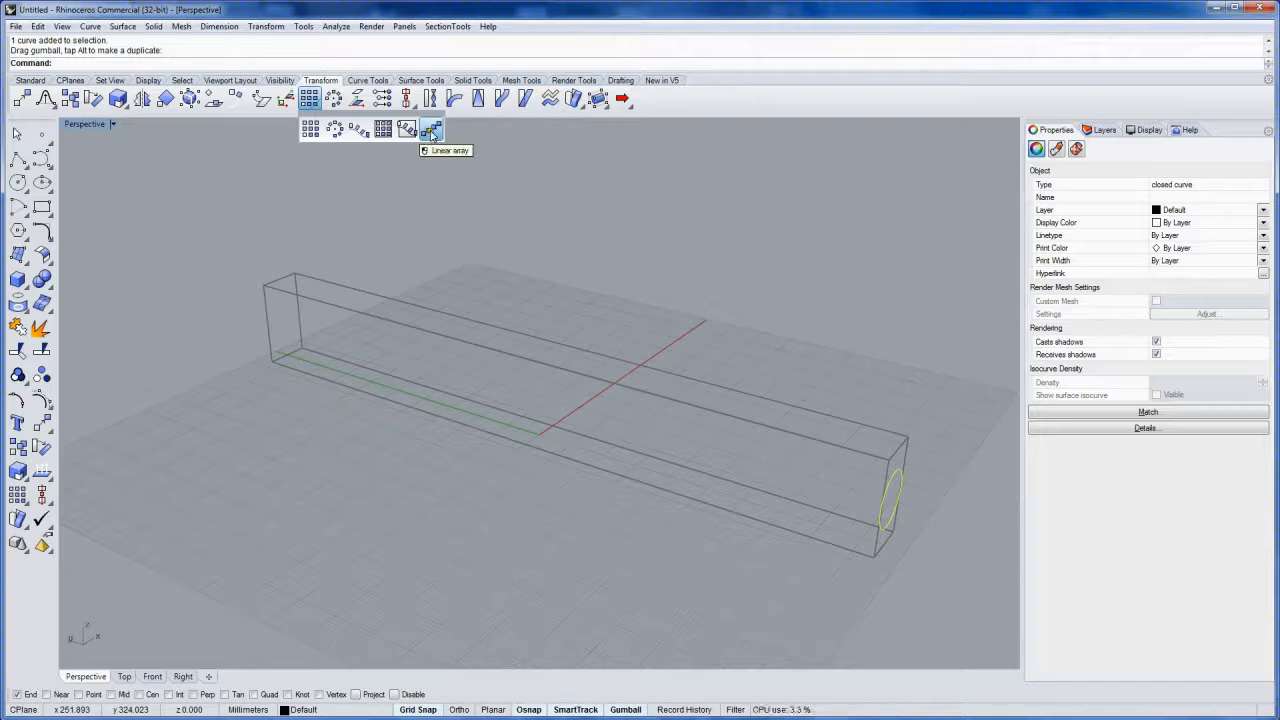
# Linear-array the end circle into nine copies spread along the box length
pyautogui.click(430, 130)
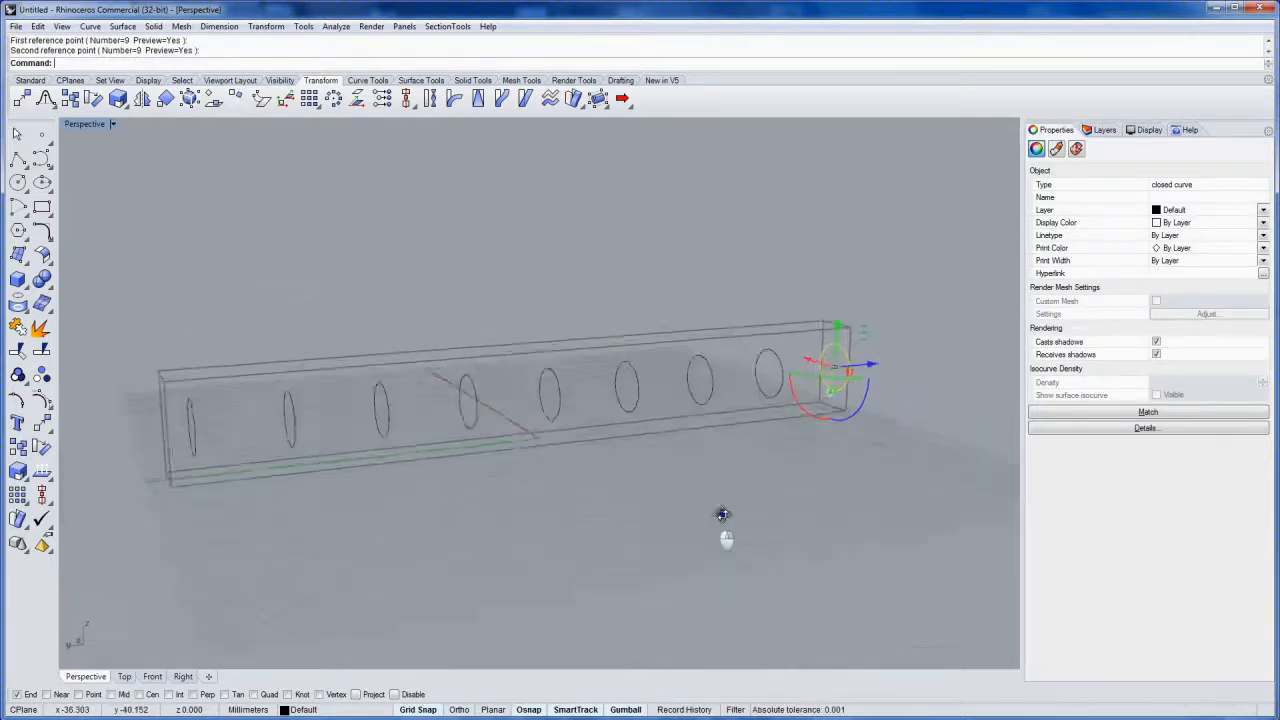
pyautogui.moveTo(723, 515); pyautogui.dragTo(619, 525)
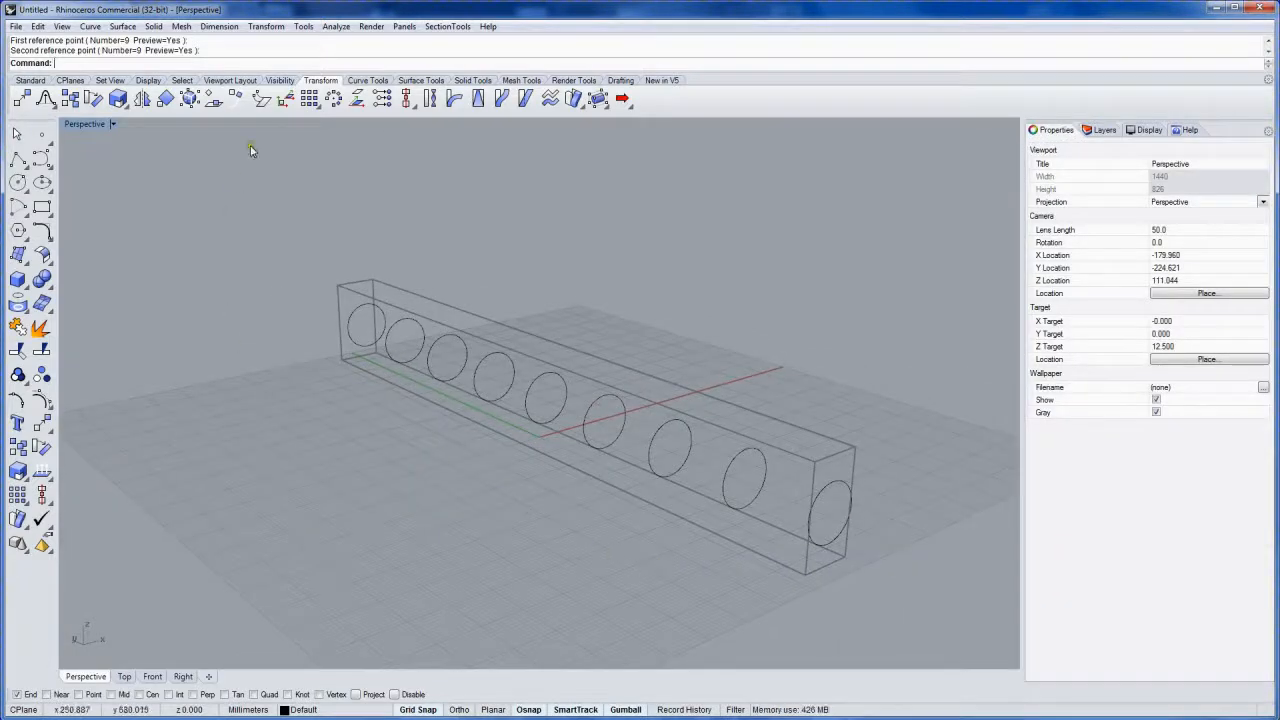
# Loft the nine circles with Normal style into a tube surface
pyautogui.click(421, 80)
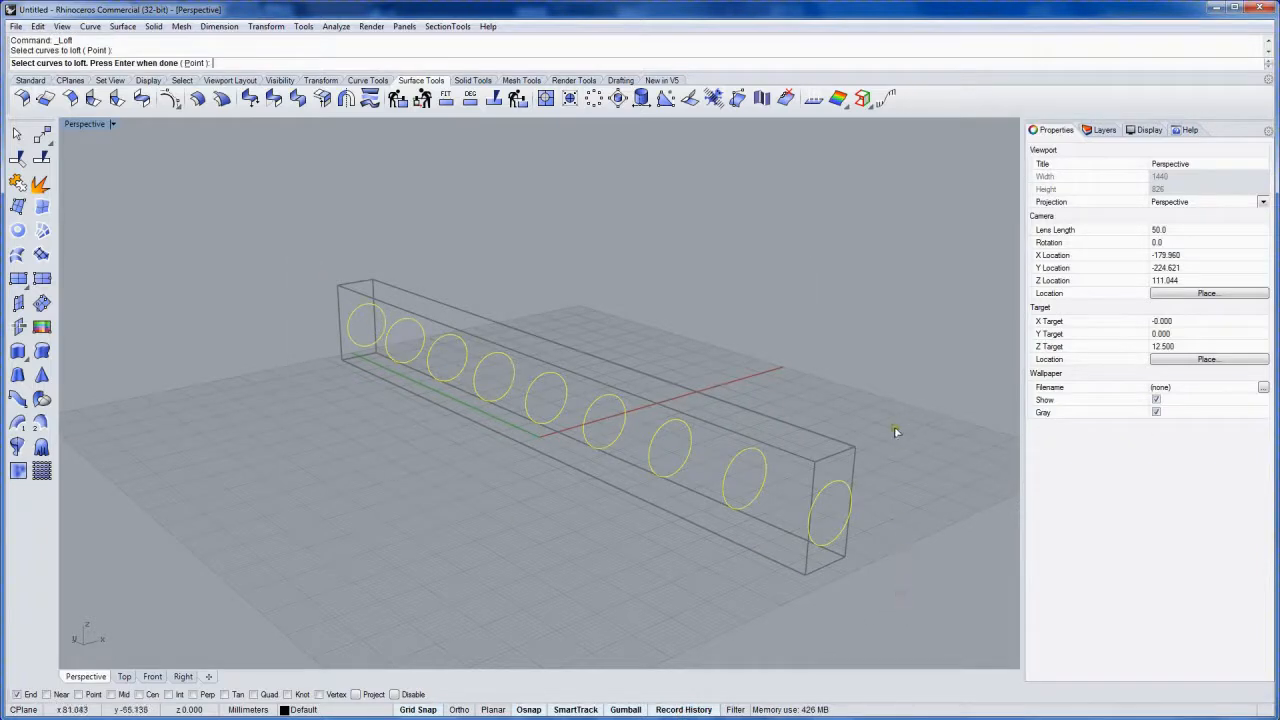
pyautogui.press('Enter')
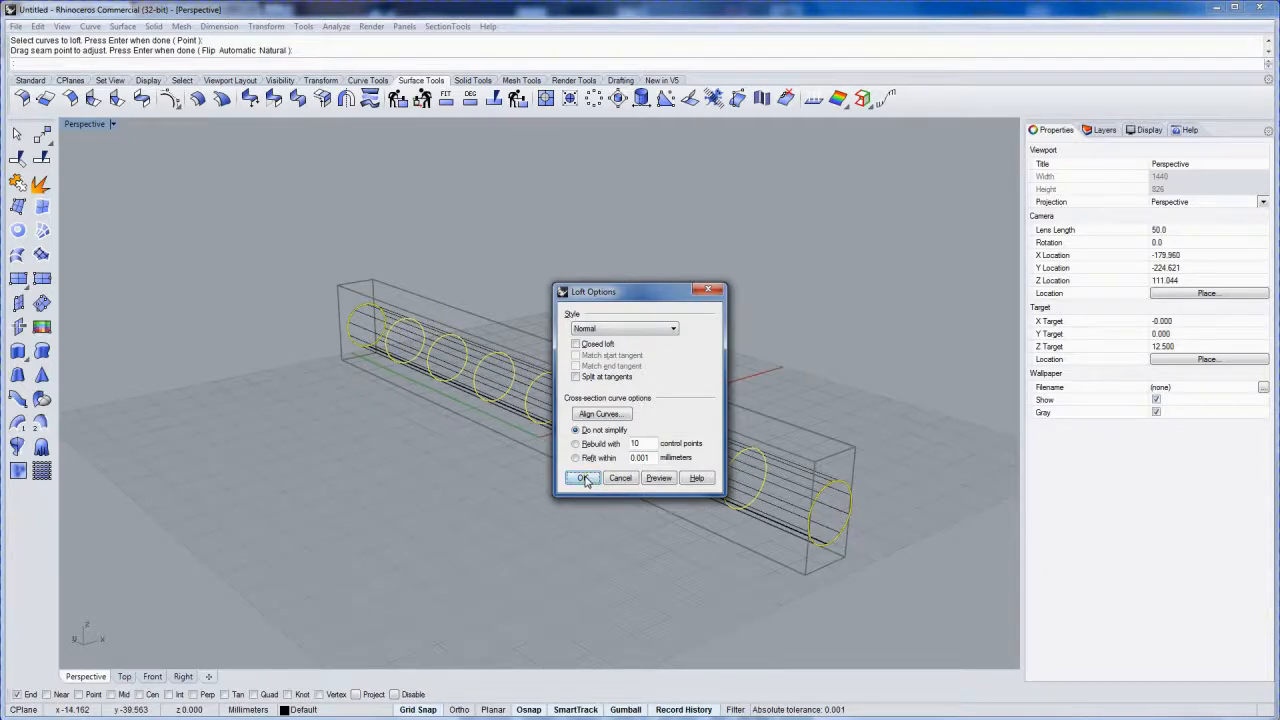
pyautogui.click(582, 477)
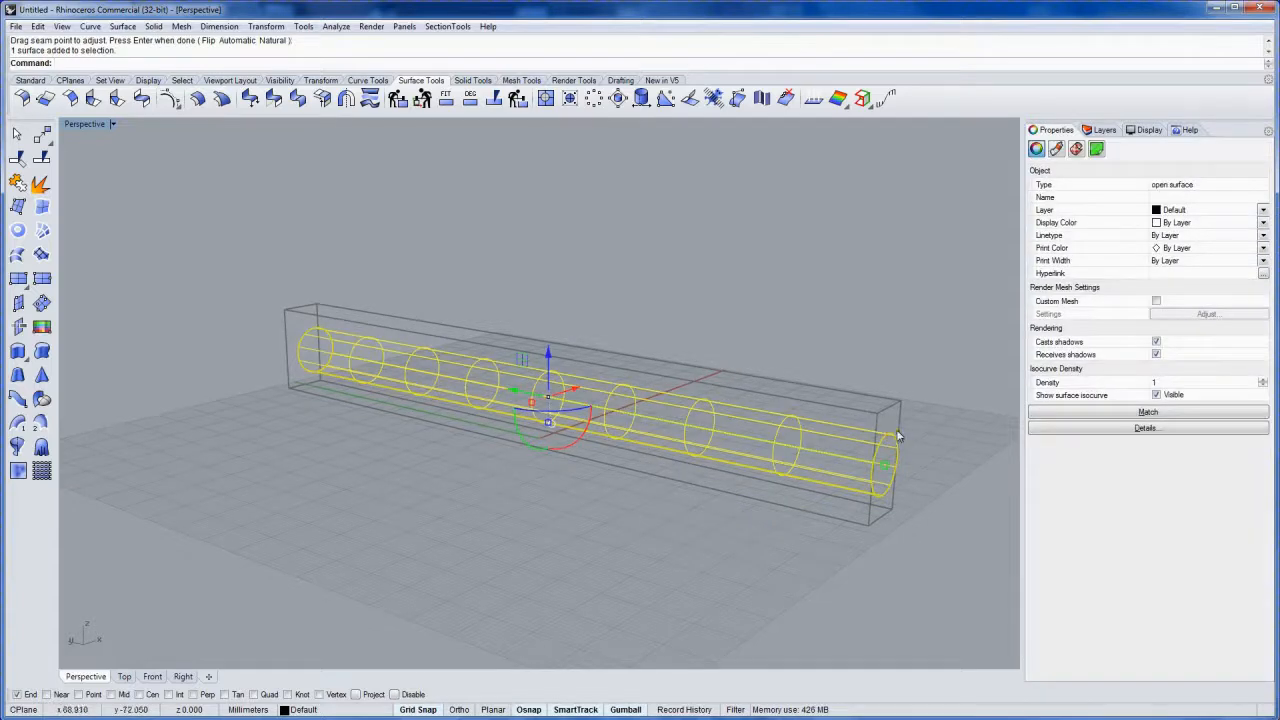
# Deselect the loft and uncheck Surfaces in the Selection Filter so only circles are pickable
pyautogui.click(895, 438)
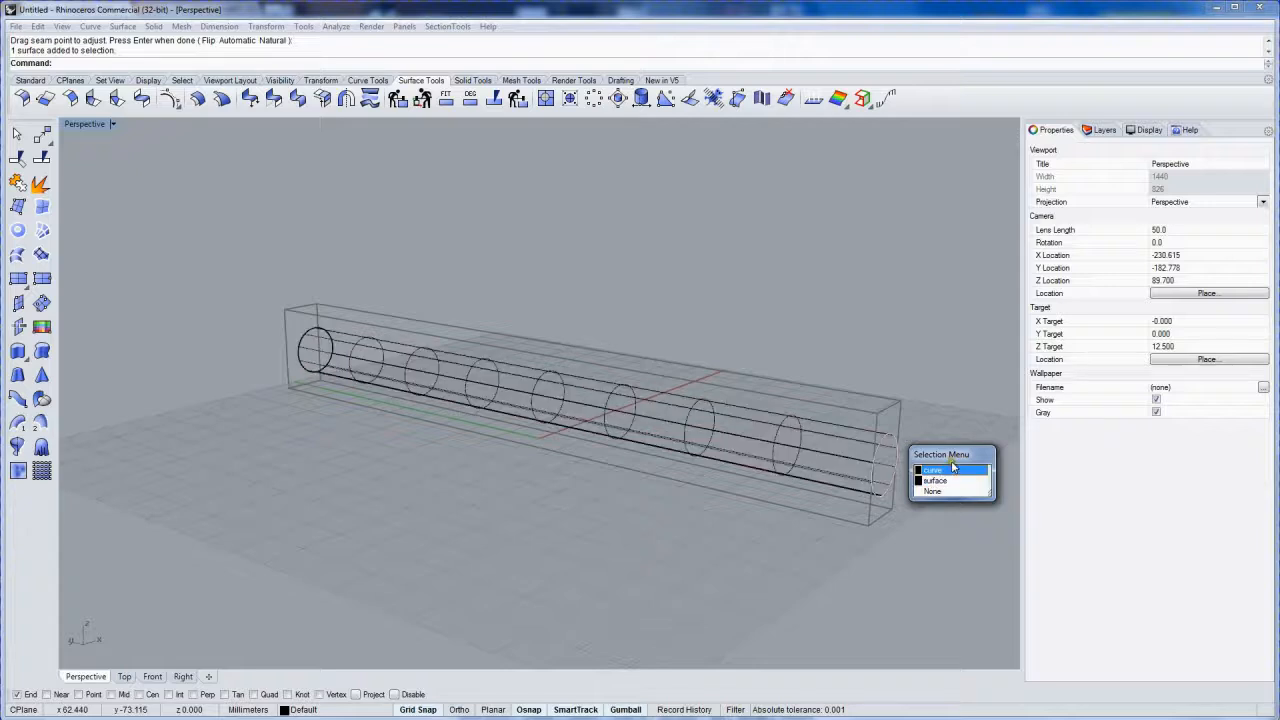
pyautogui.click(935, 480)
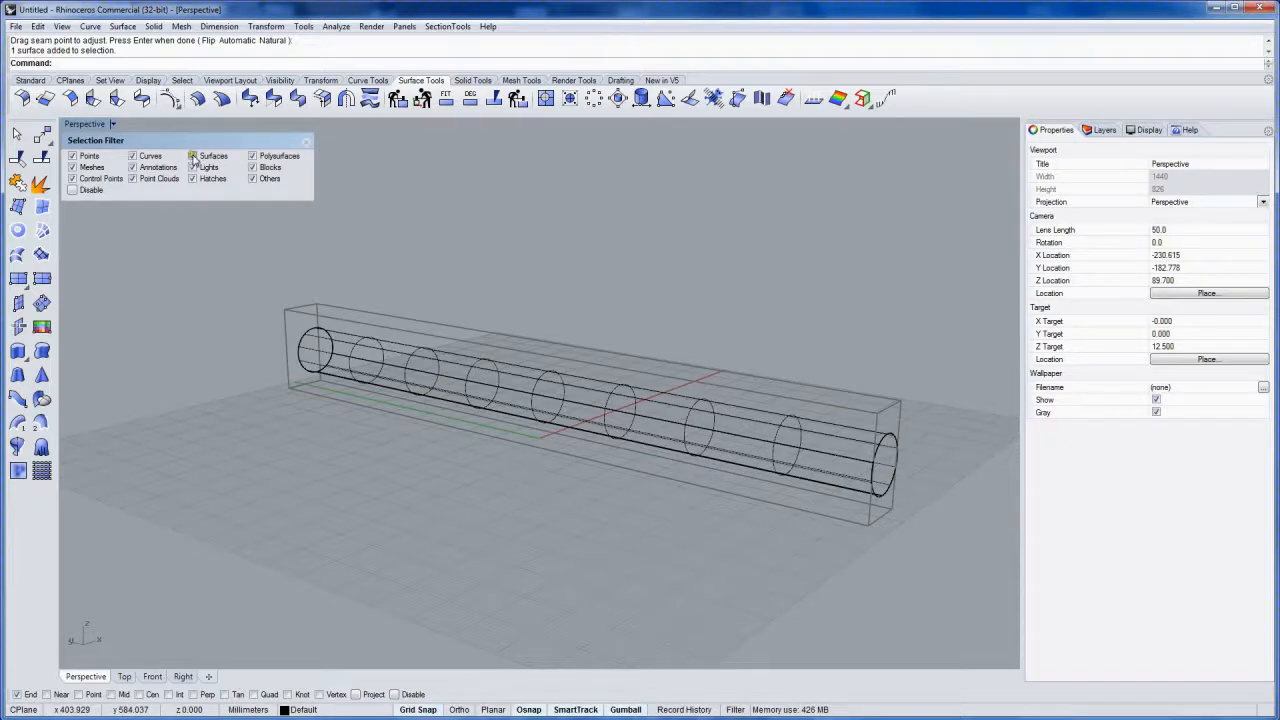
pyautogui.click(192, 156)
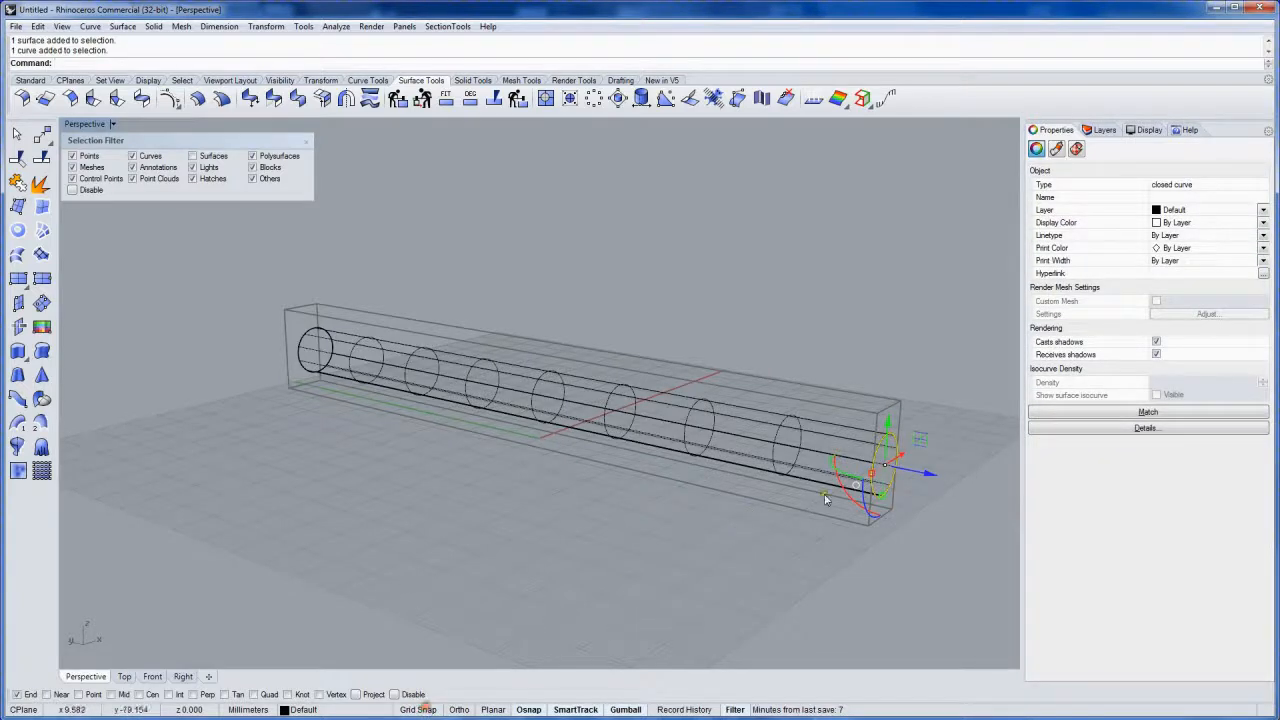
# Scale and shift the end cross-section circles so the handle tapers
pyautogui.moveTo(885, 470); pyautogui.dragTo(878, 475)
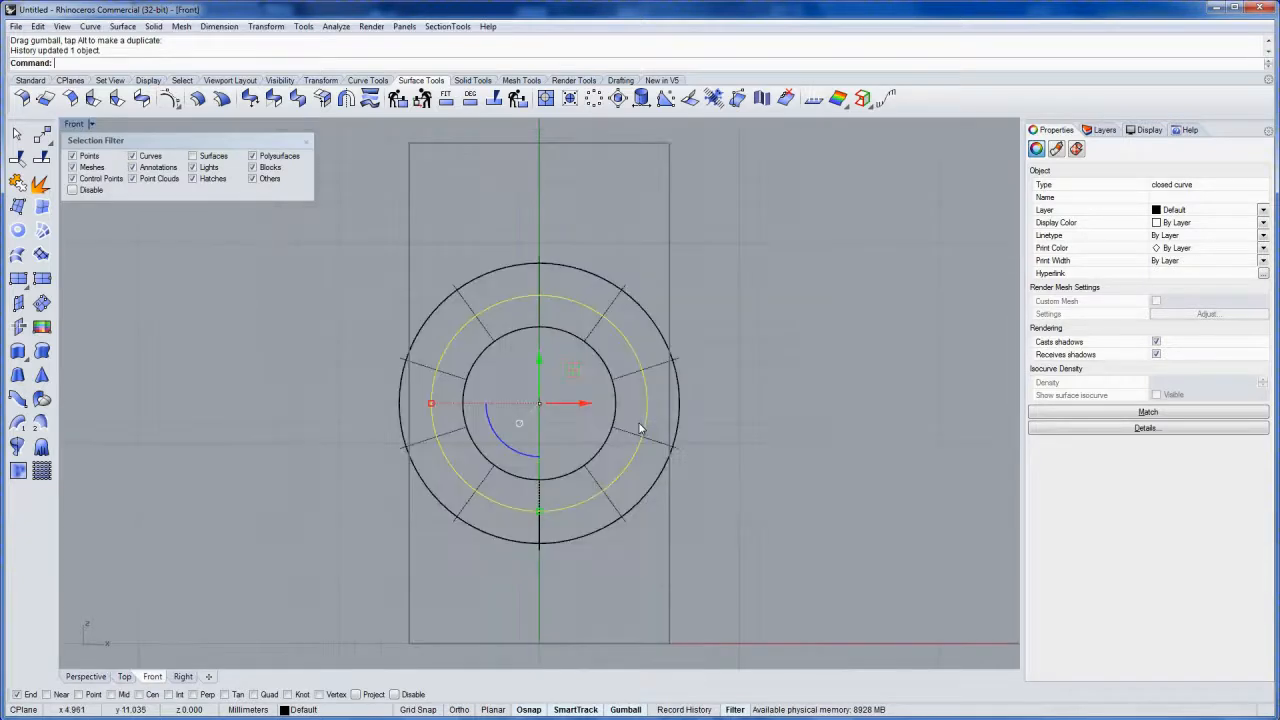
pyautogui.click(182, 676)
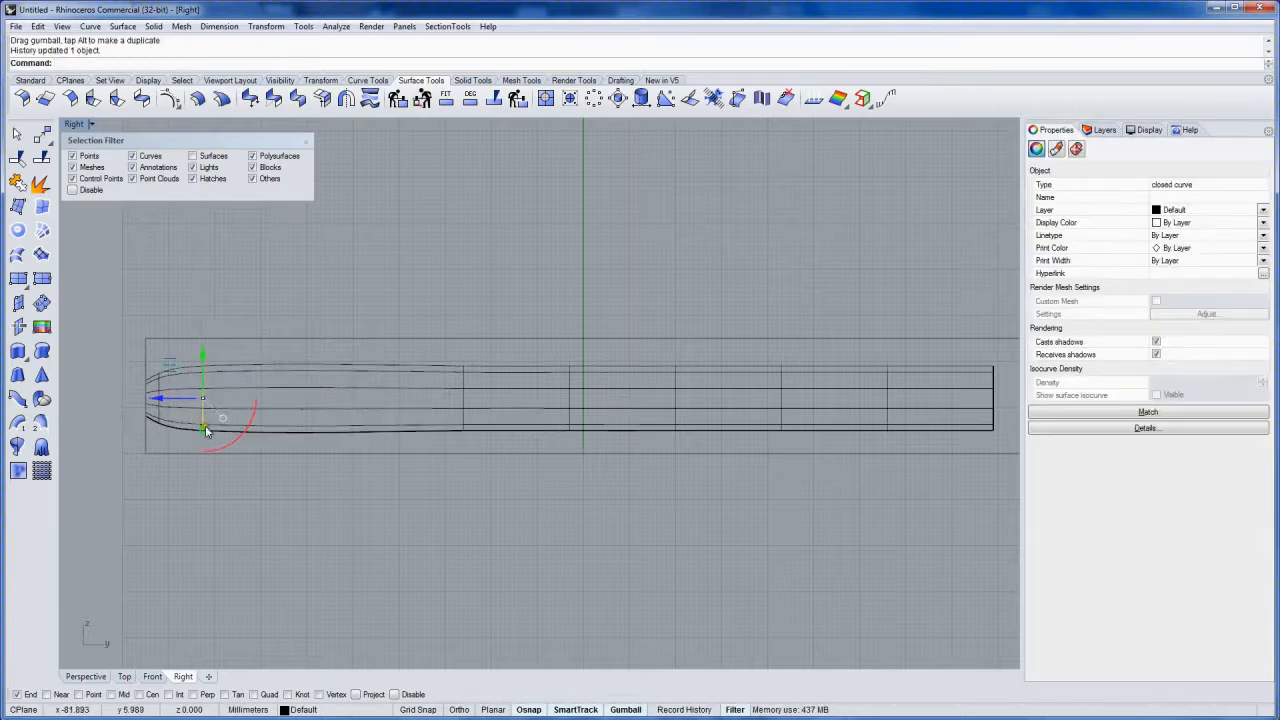
pyautogui.moveTo(202, 400); pyautogui.dragTo(145, 400)
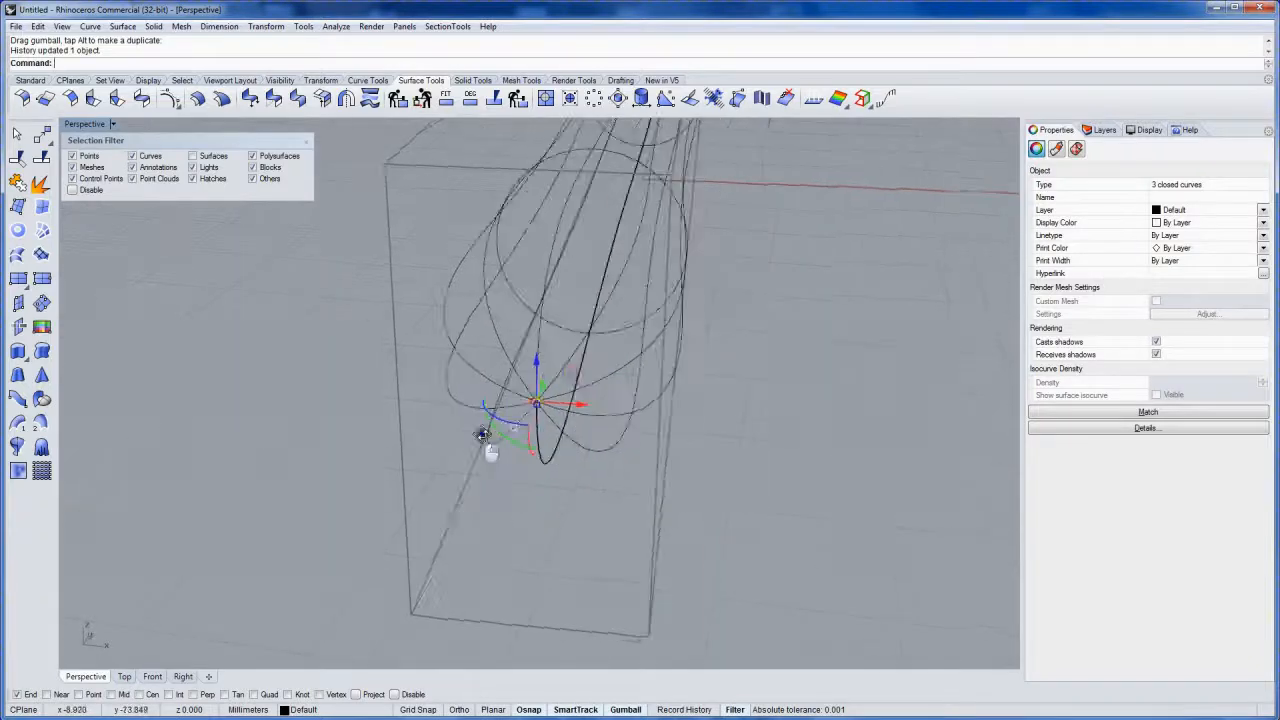
# Drag three section circles with the gumball to bend the handle into an S-curve
pyautogui.moveTo(480, 435); pyautogui.dragTo(625, 420)
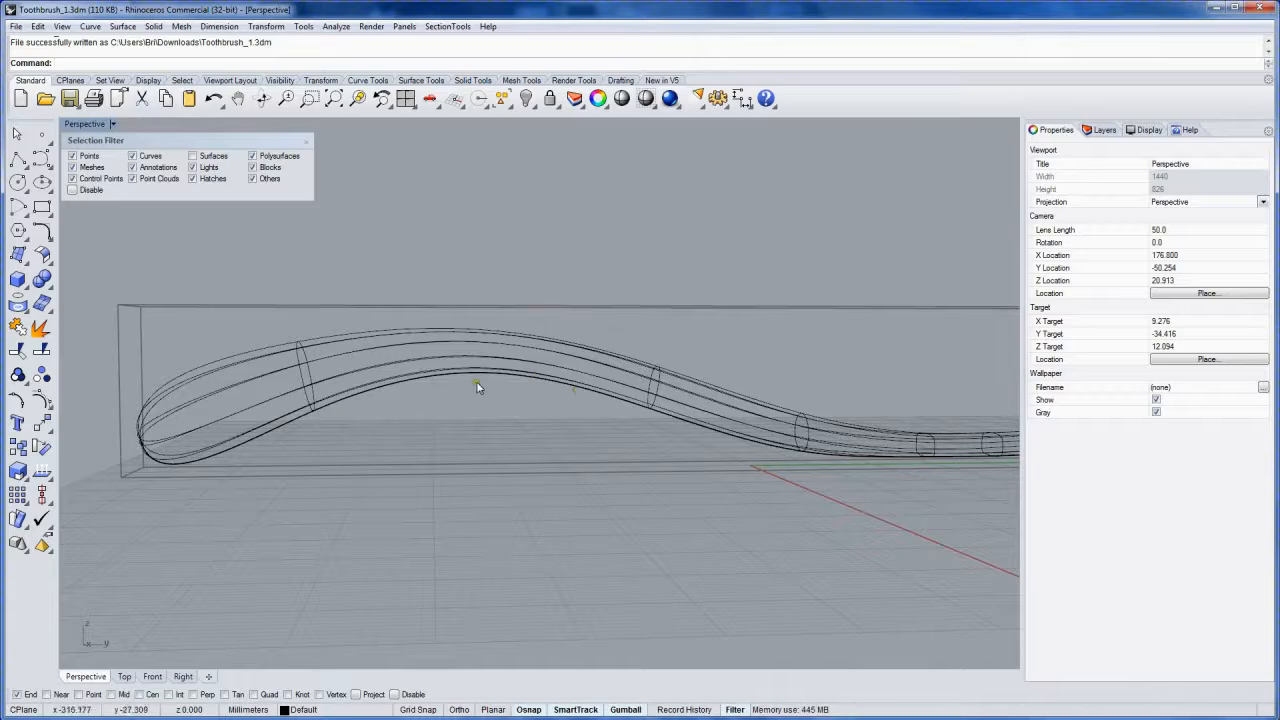
# Hide the handle's control points and orbit the Perspective view around it
pyautogui.moveTo(478, 388); pyautogui.dragTo(463, 425)
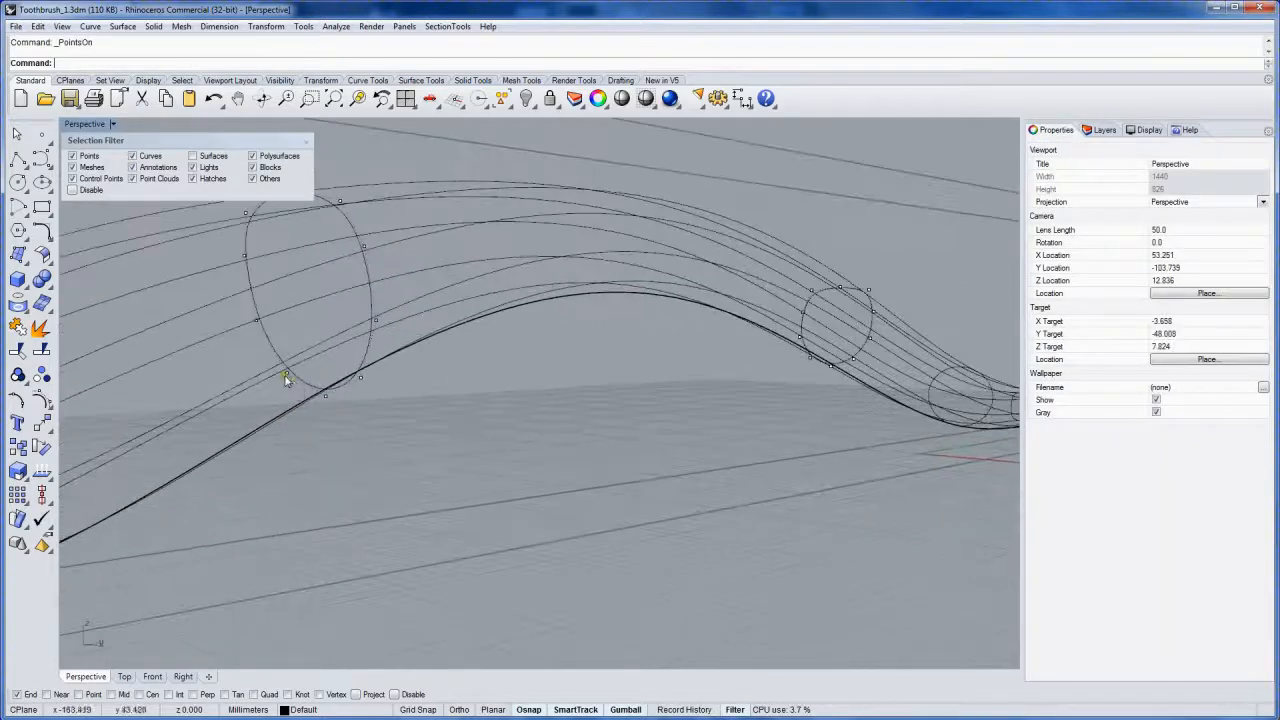
pyautogui.click(286, 378)
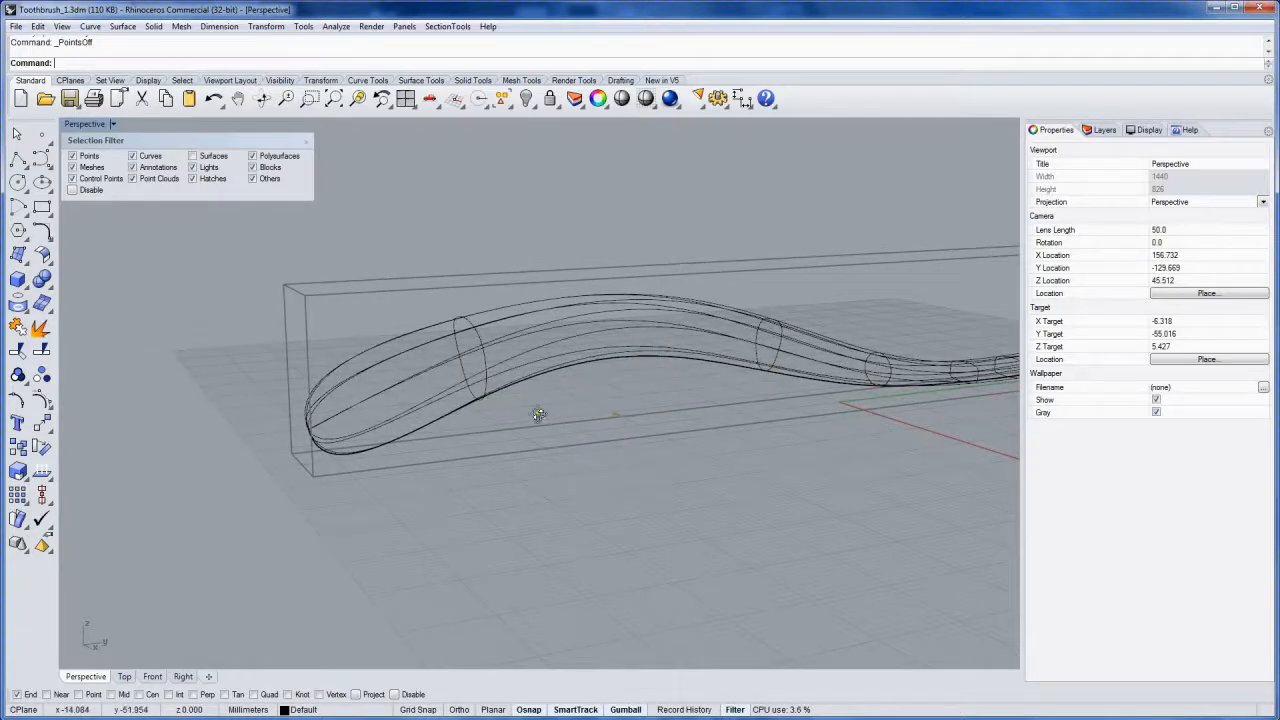
pyautogui.moveTo(540, 410); pyautogui.dragTo(480, 410)
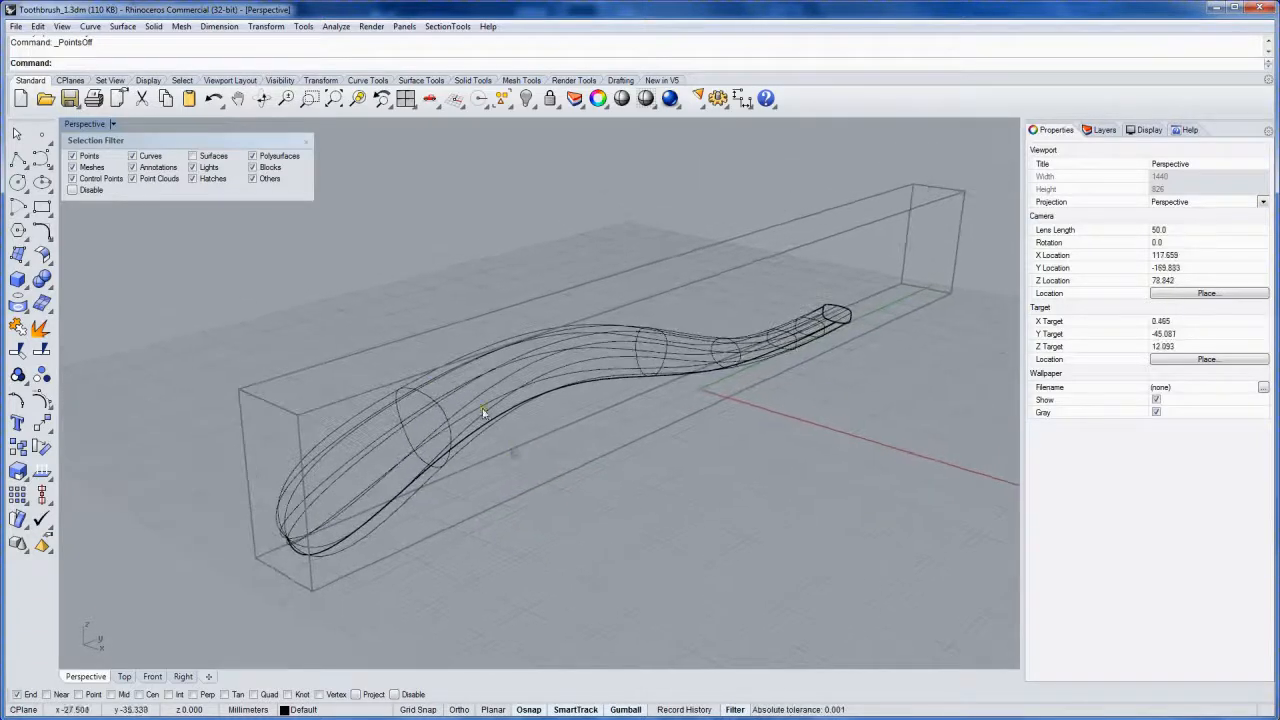
pyautogui.click(124, 676)
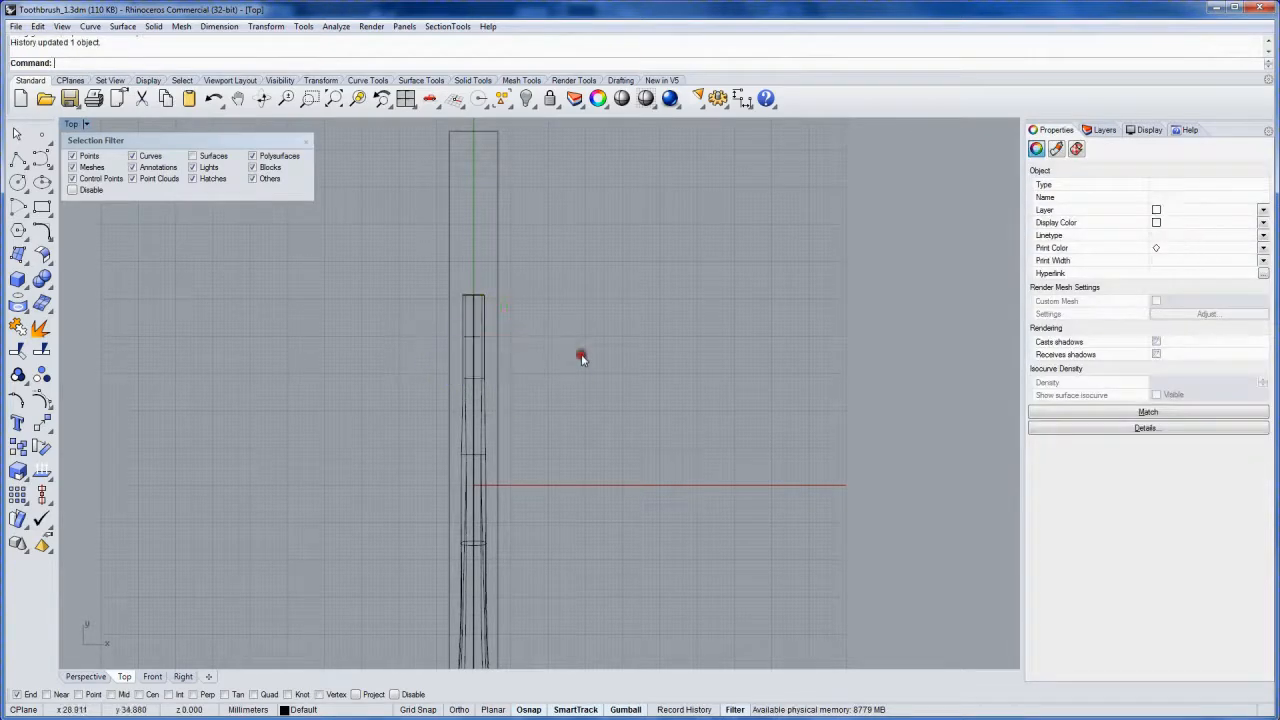
# Maximize the Top viewport to see the handle and bounding box from above
pyautogui.click(470, 463)
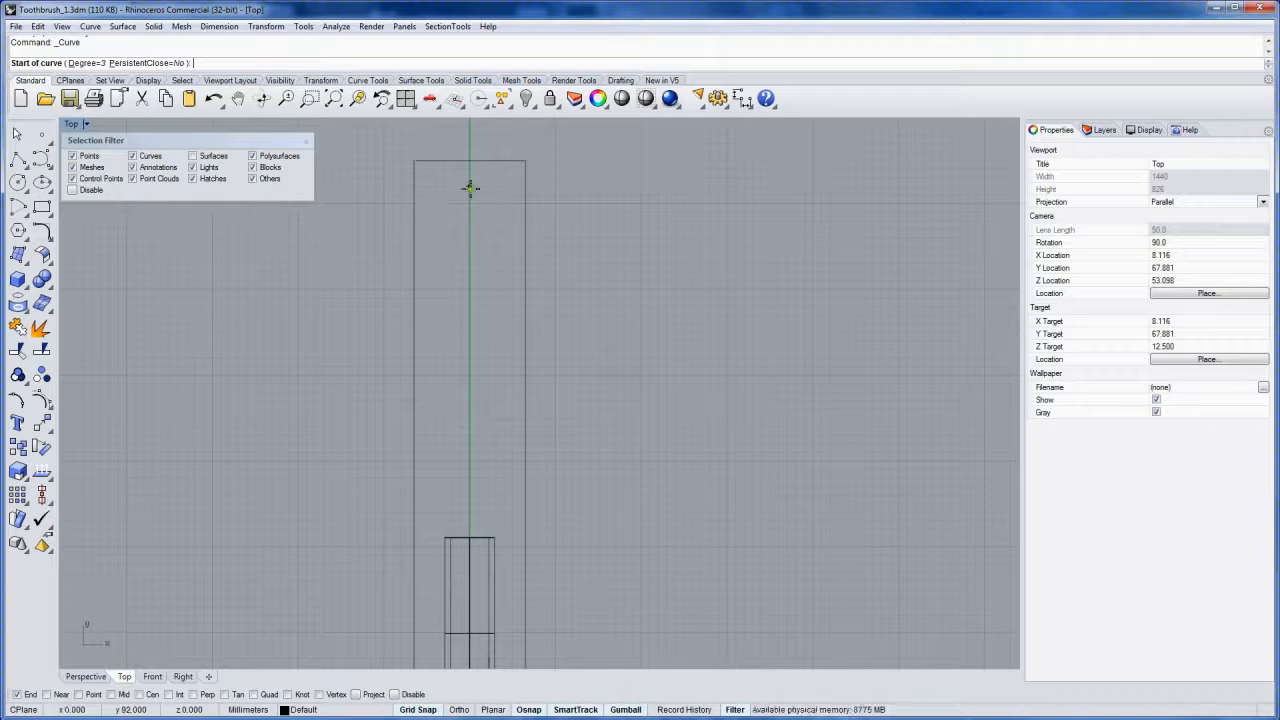
# Draw the left half of the head outline as a freeform curve starting on the centre line
pyautogui.click(448, 179)
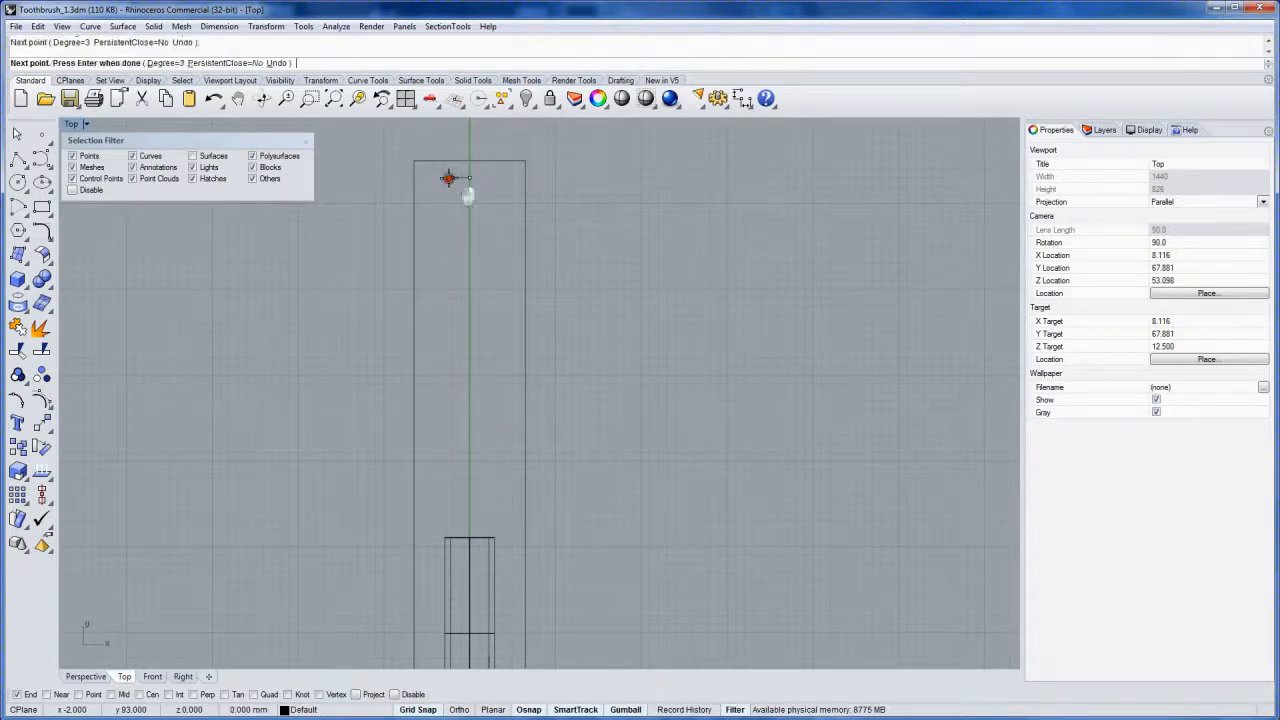
pyautogui.click(420, 290)
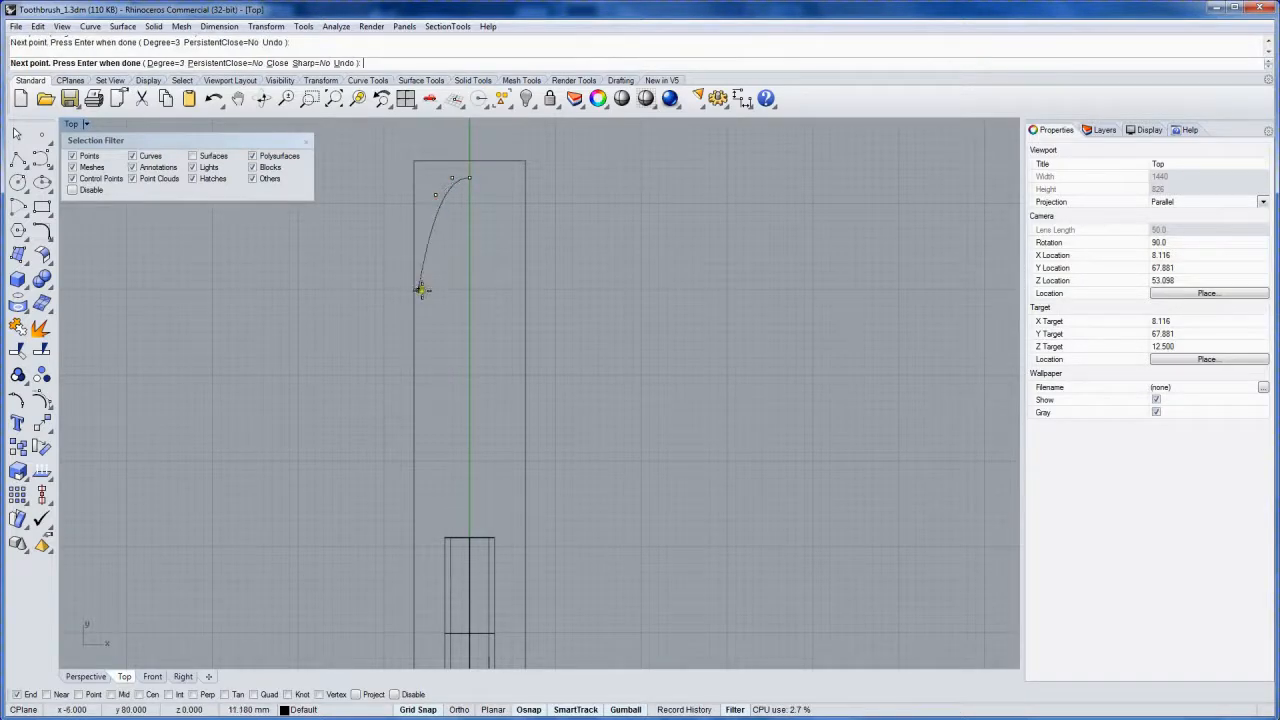
pyautogui.click(435, 433)
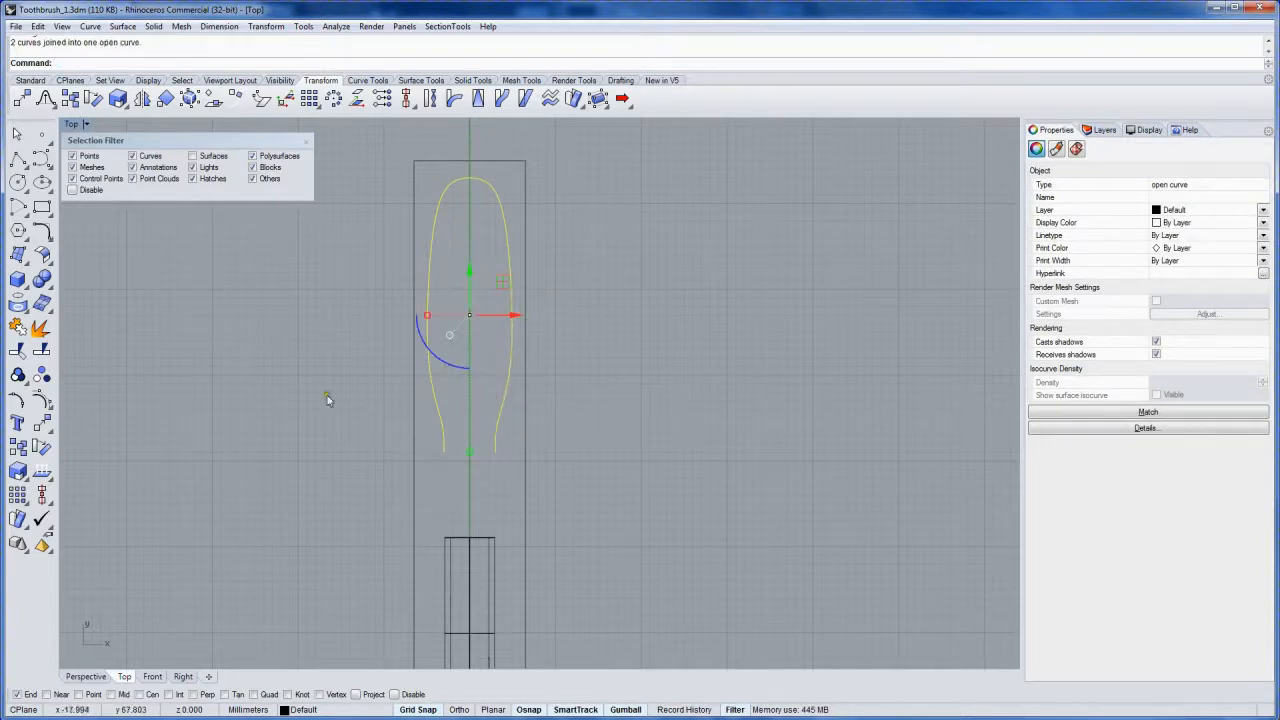
pyautogui.moveTo(286, 377)
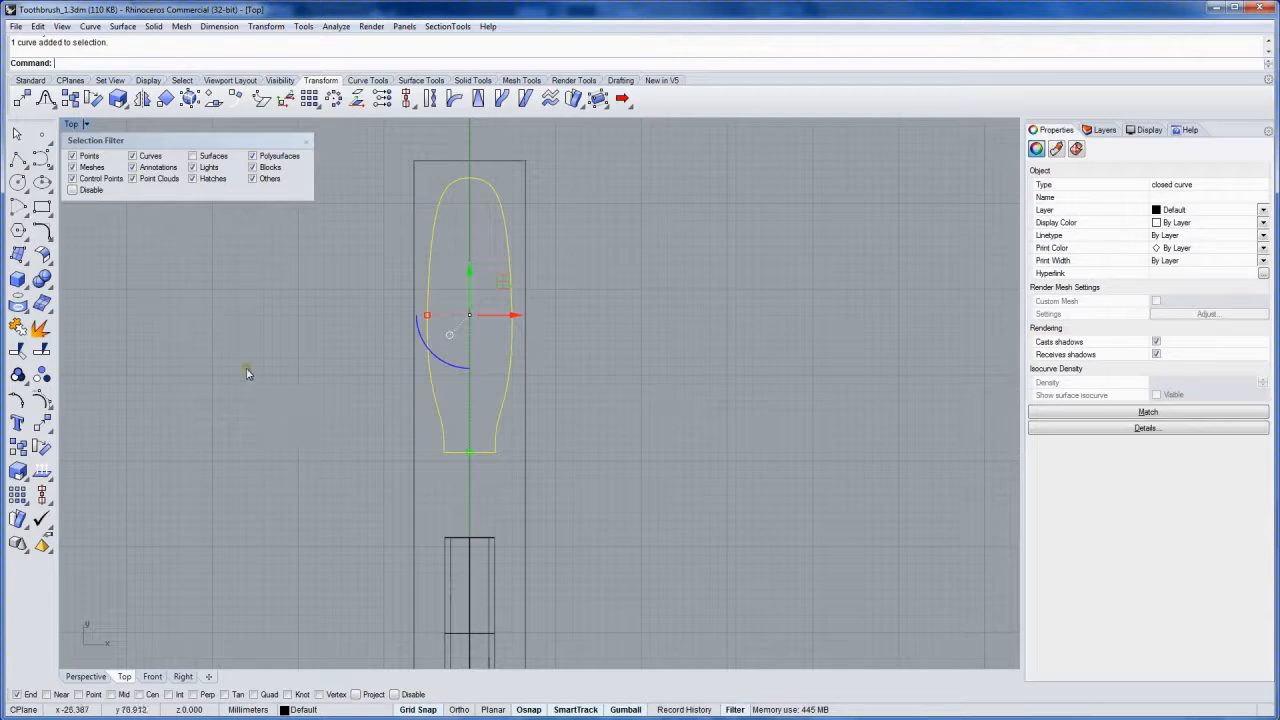
# Delete the leftover construction arc above the handle's box
pyautogui.click(421, 80)
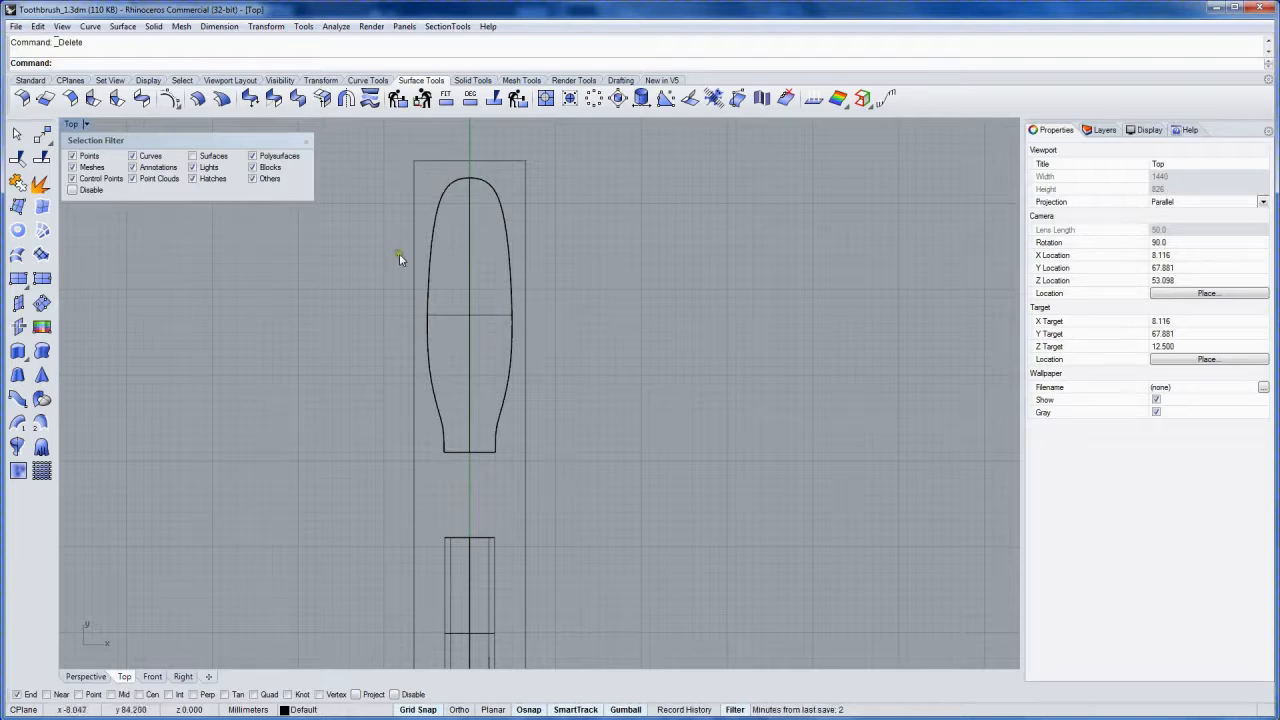
pyautogui.moveTo(419, 170)
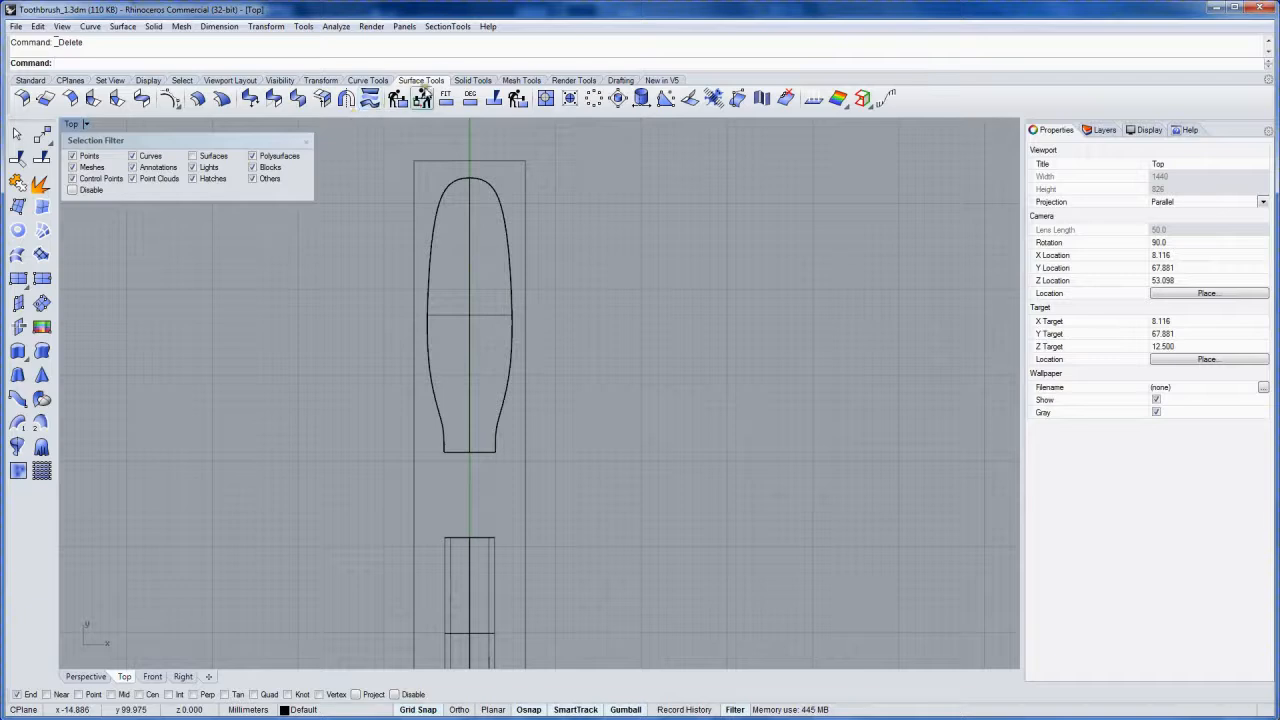
# Move the handle's bounding box onto Layer 01 and turn that layer off
pyautogui.click(30, 80)
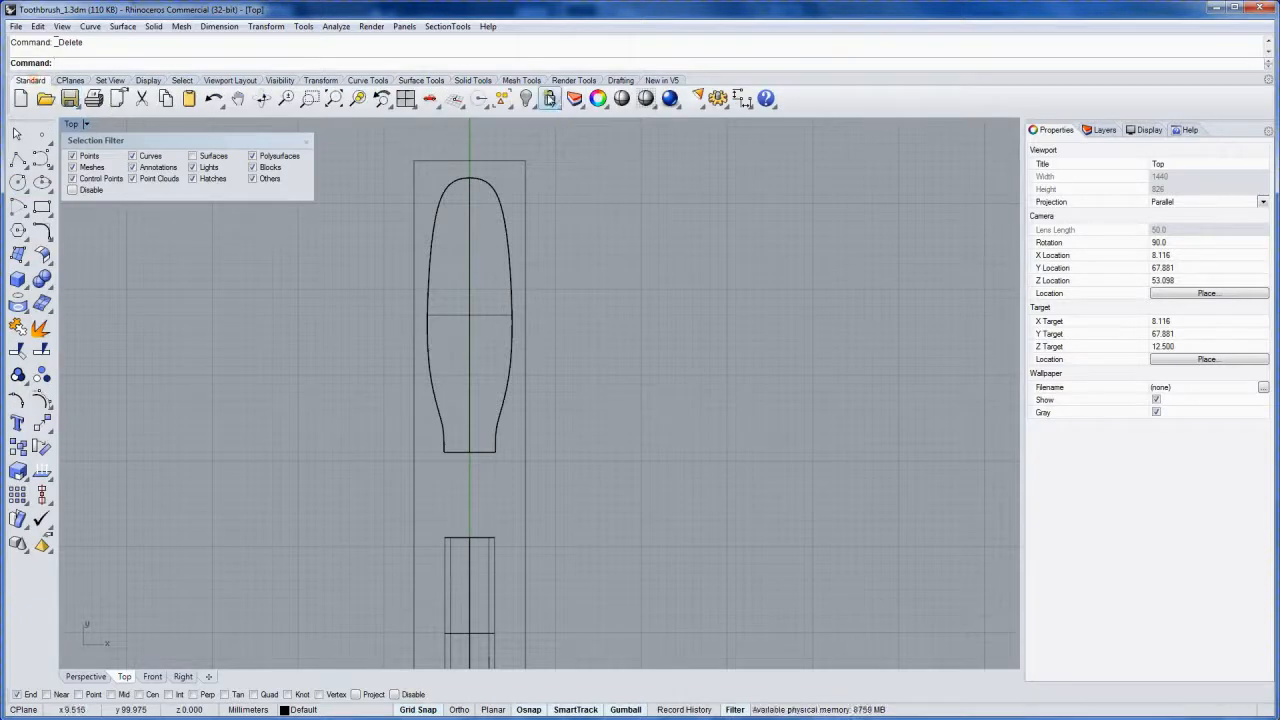
pyautogui.click(549, 98)
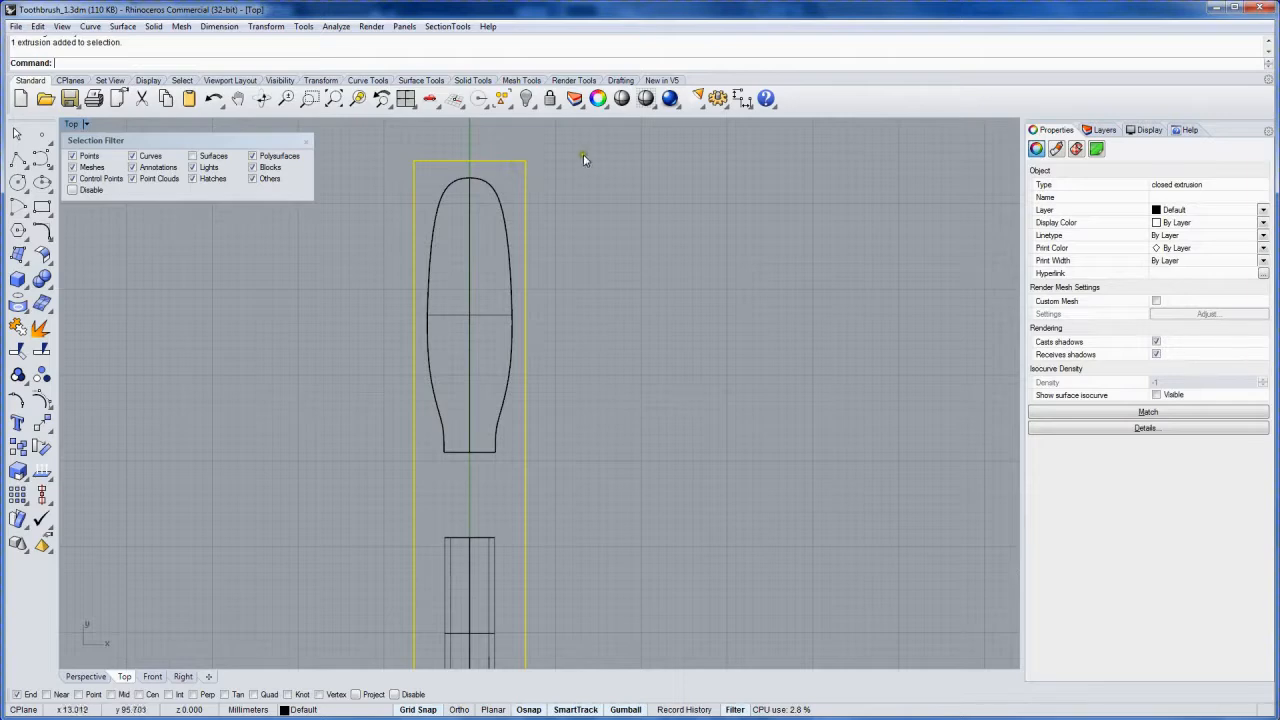
pyautogui.click(1104, 129)
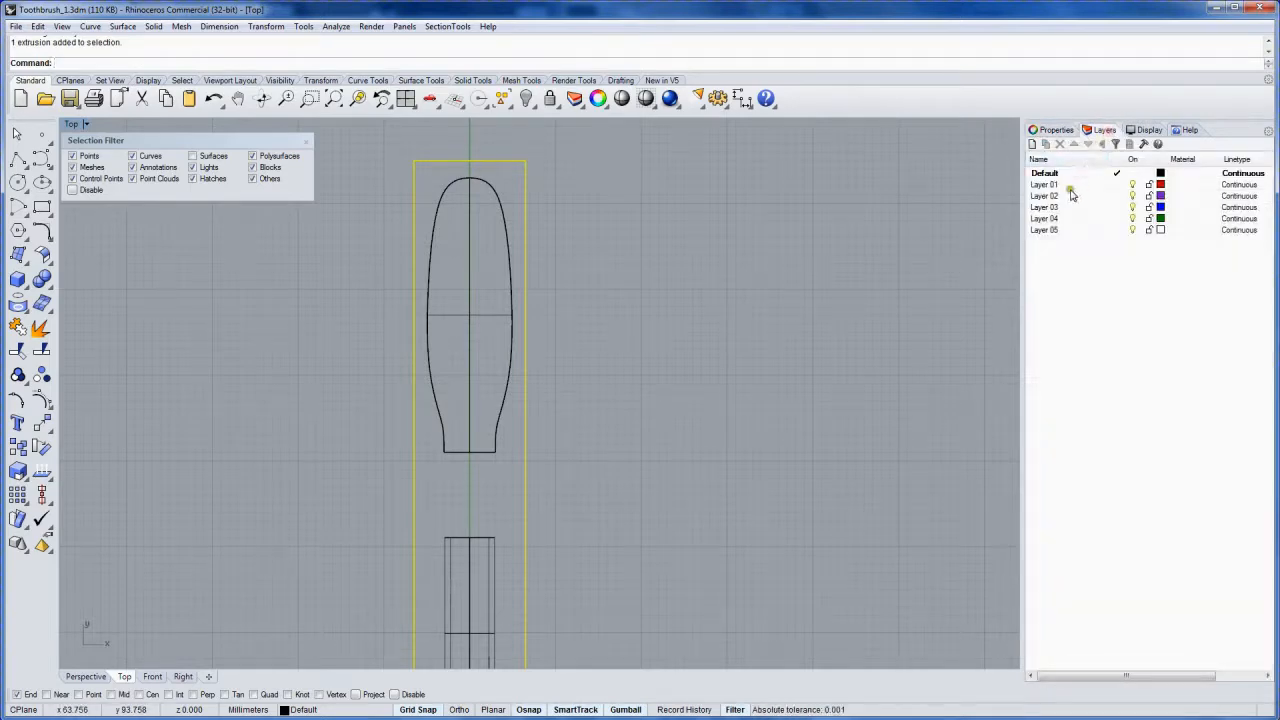
pyautogui.rightClick(1044, 184)
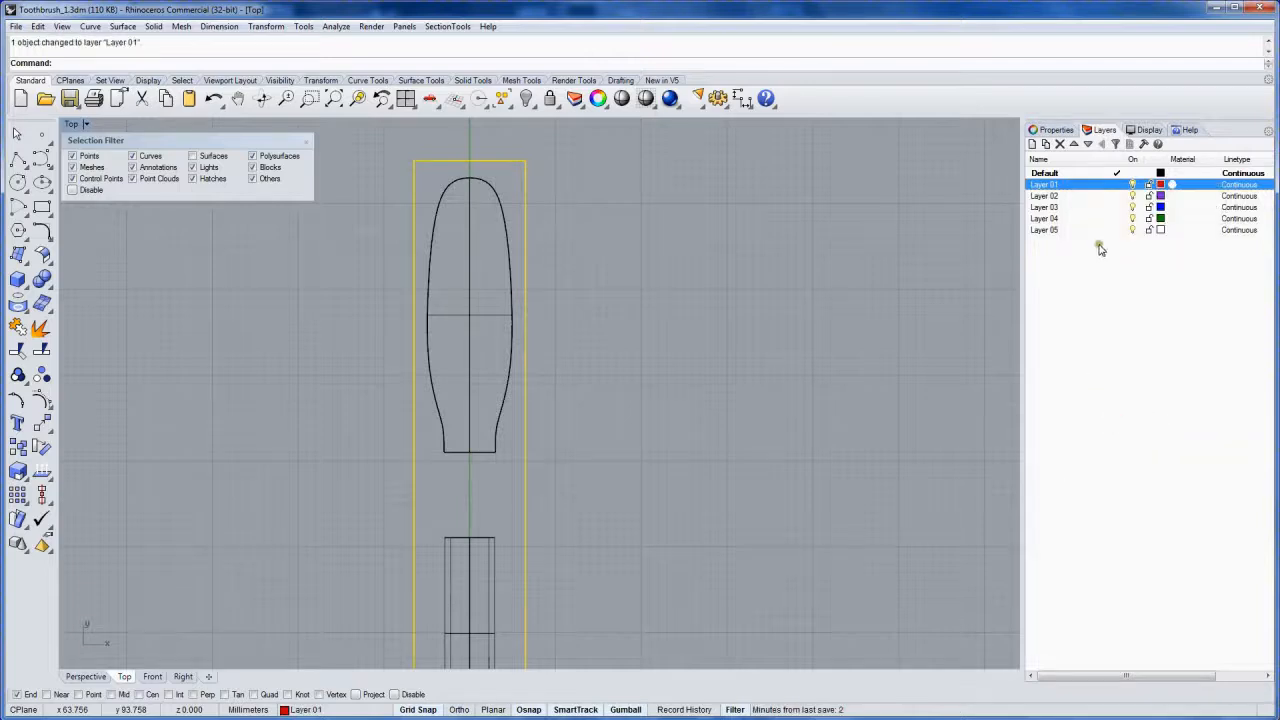
pyautogui.moveTo(570, 383)
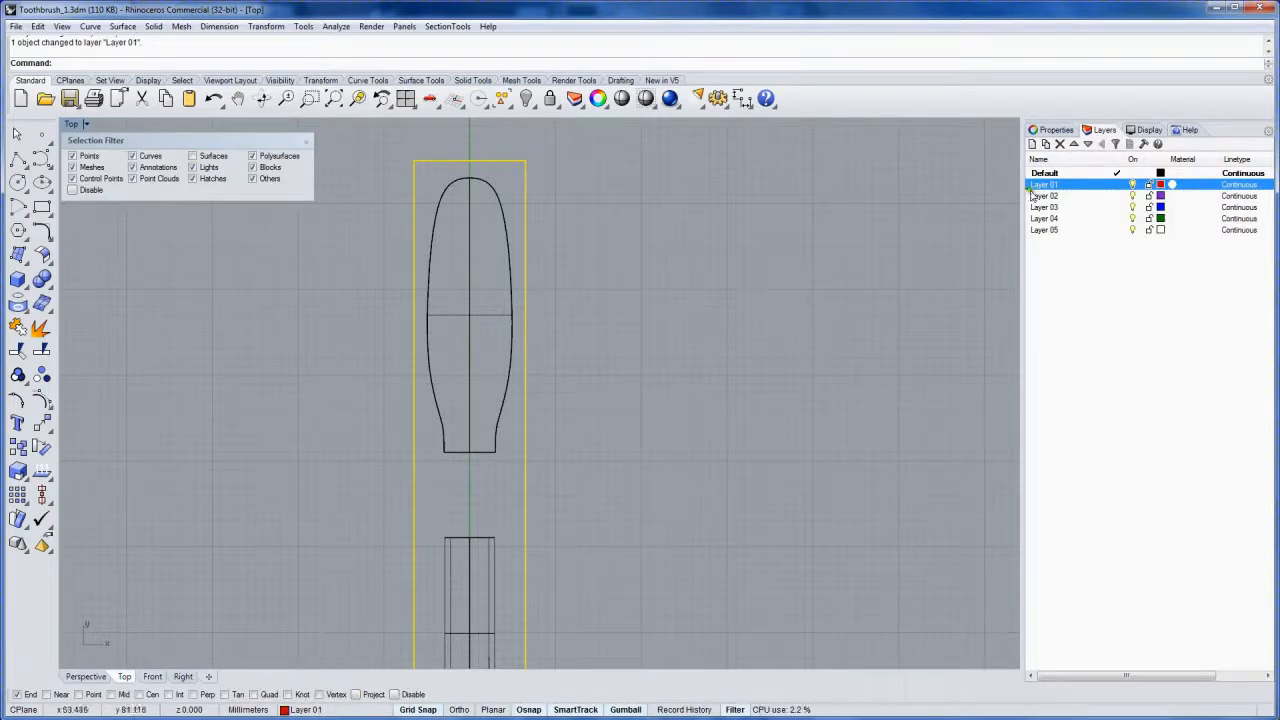
pyautogui.click(830, 275)
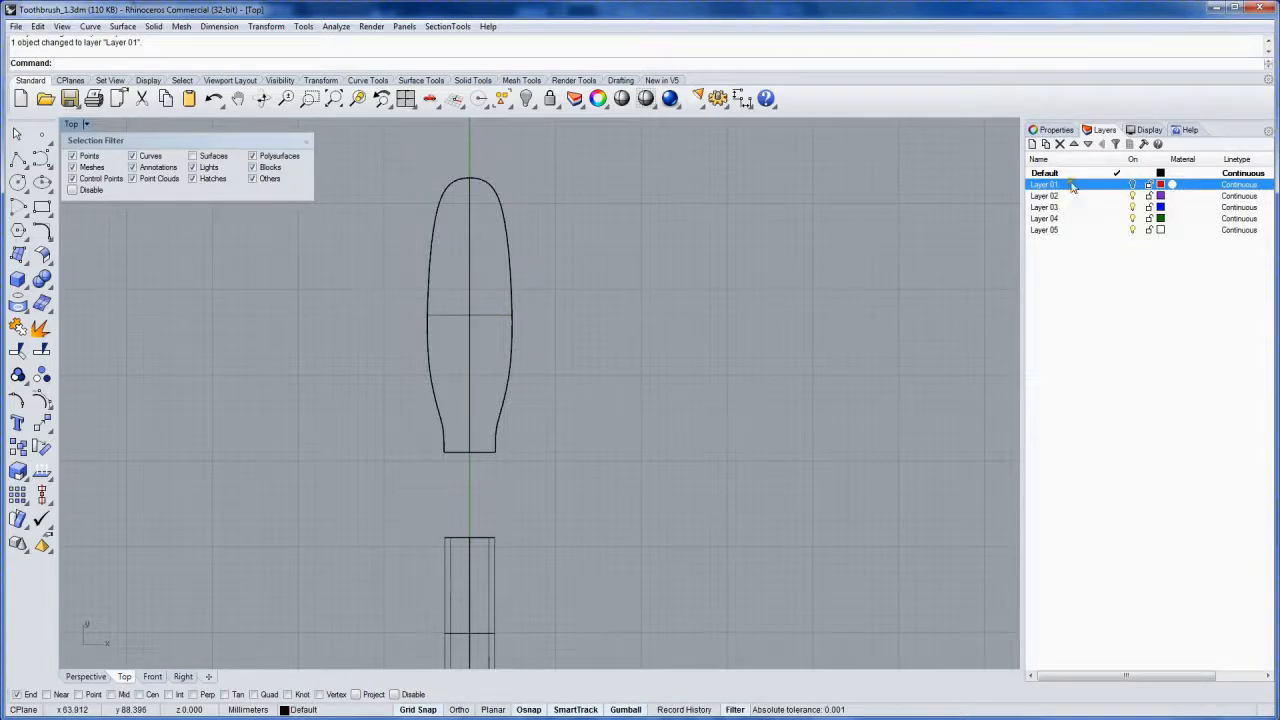
pyautogui.click(1044, 172)
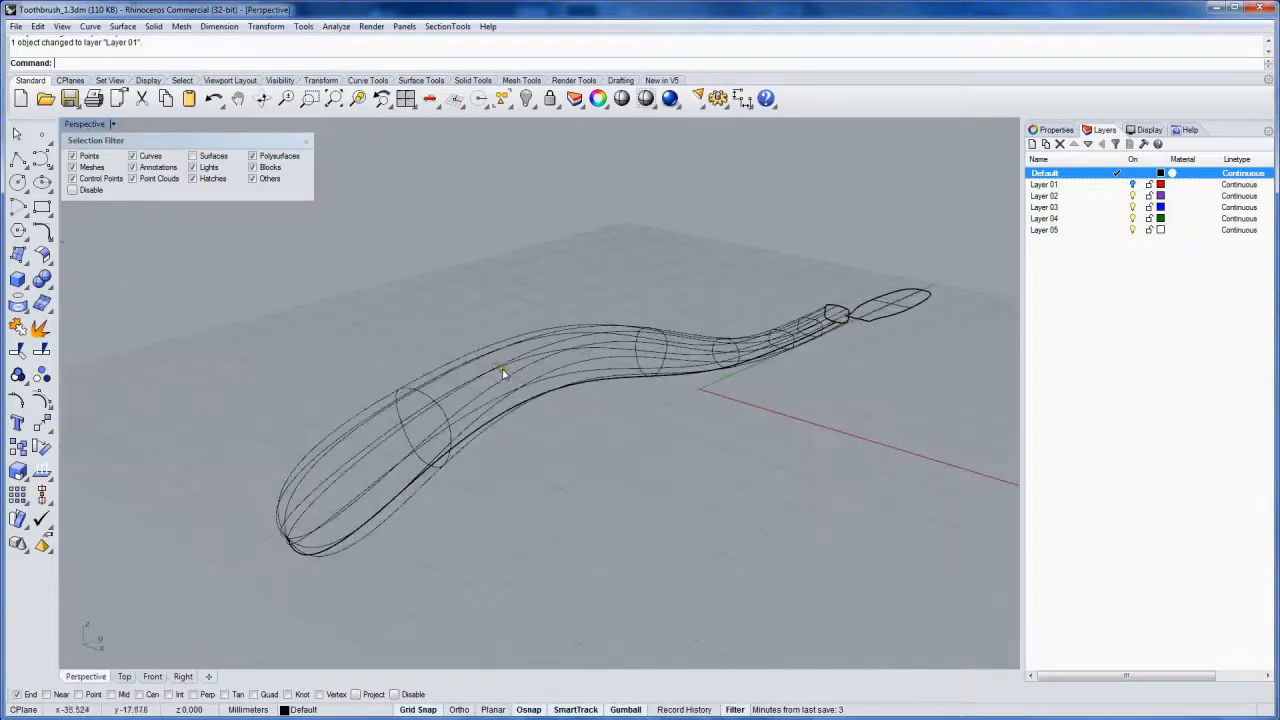
# Switch the Perspective viewport to Shaded display and orbit along the handle
pyautogui.click(112, 123)
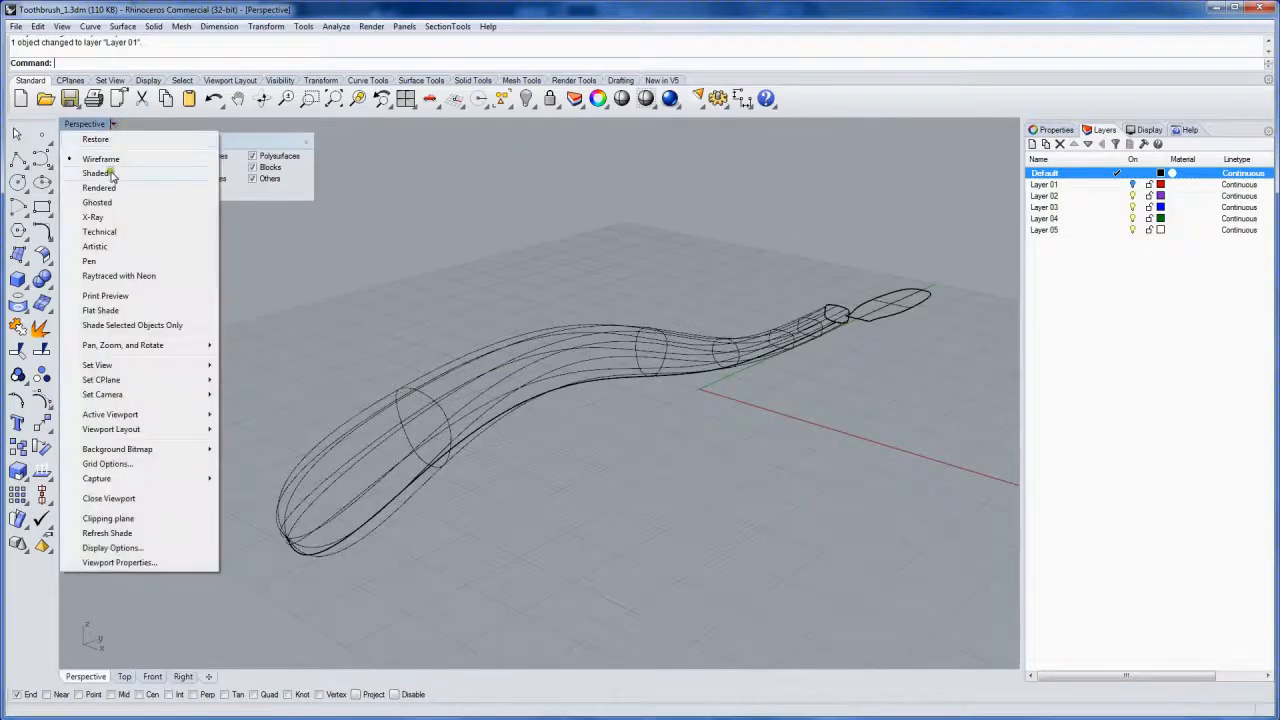
pyautogui.click(97, 173)
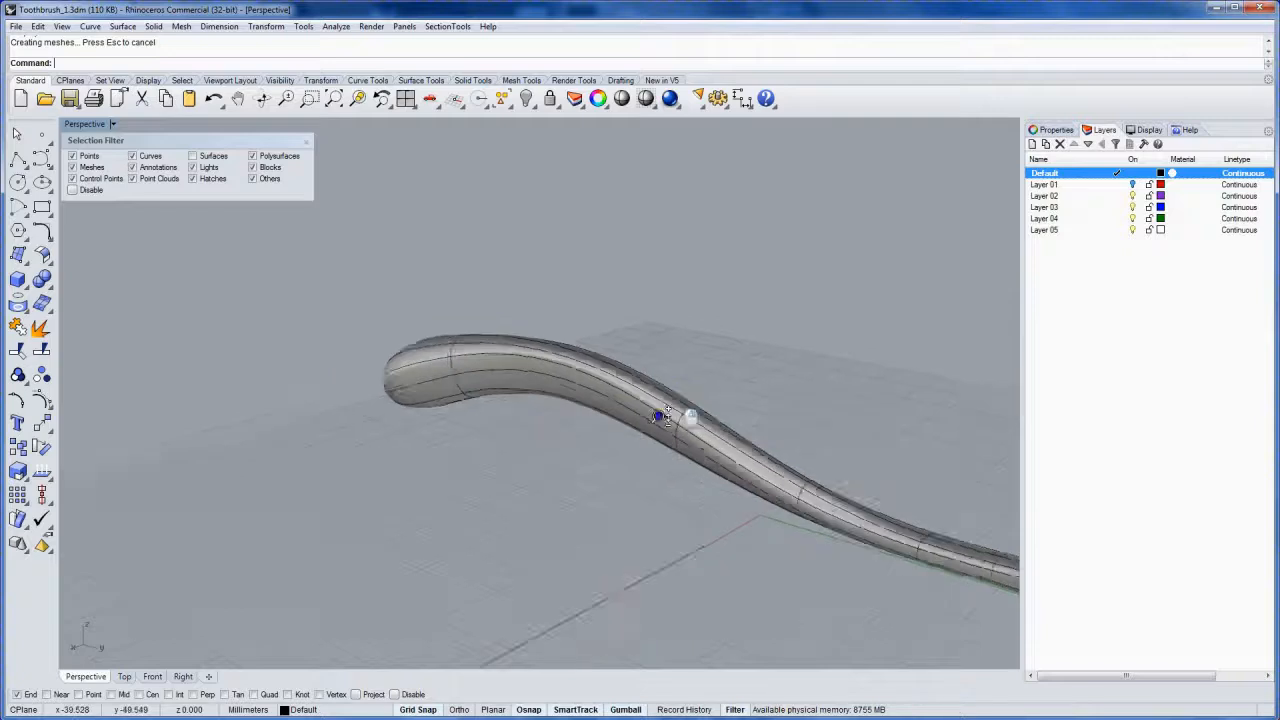
pyautogui.moveTo(660, 417); pyautogui.dragTo(558, 362)
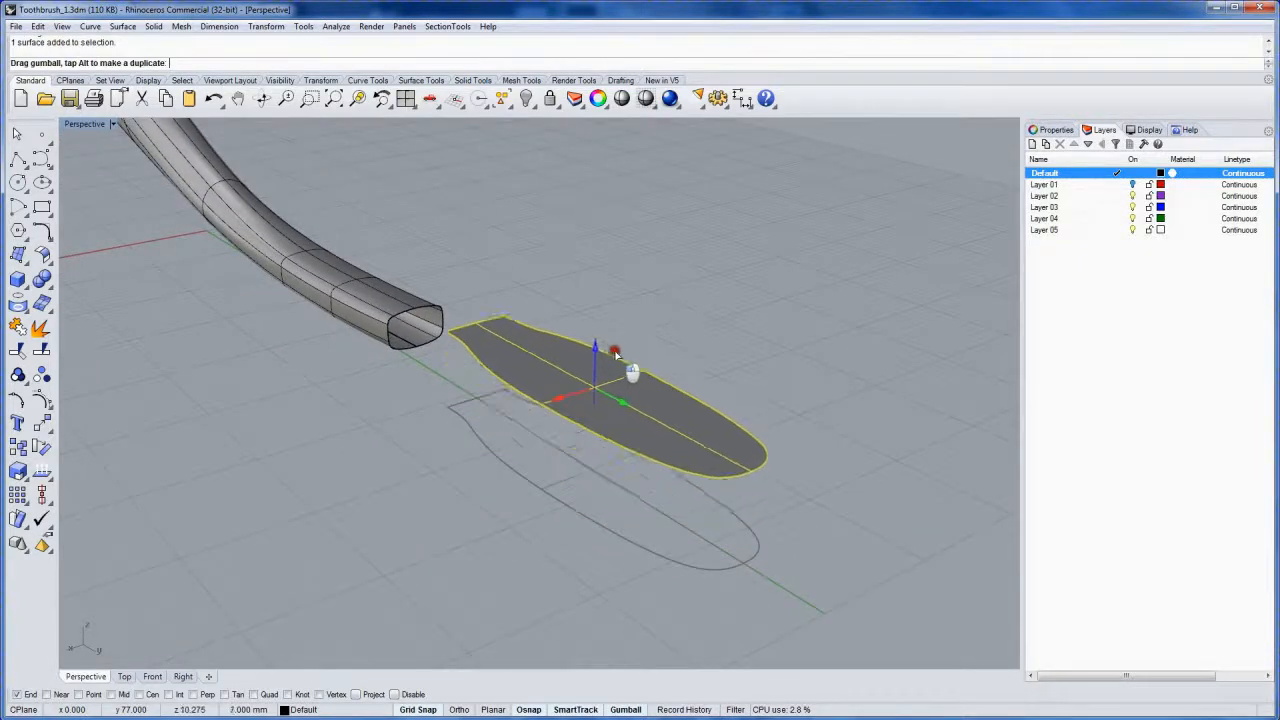
# Lower the flat head surface 4 mm with the gumball's vertical arrow
pyautogui.moveTo(615, 352); pyautogui.dragTo(612, 384)
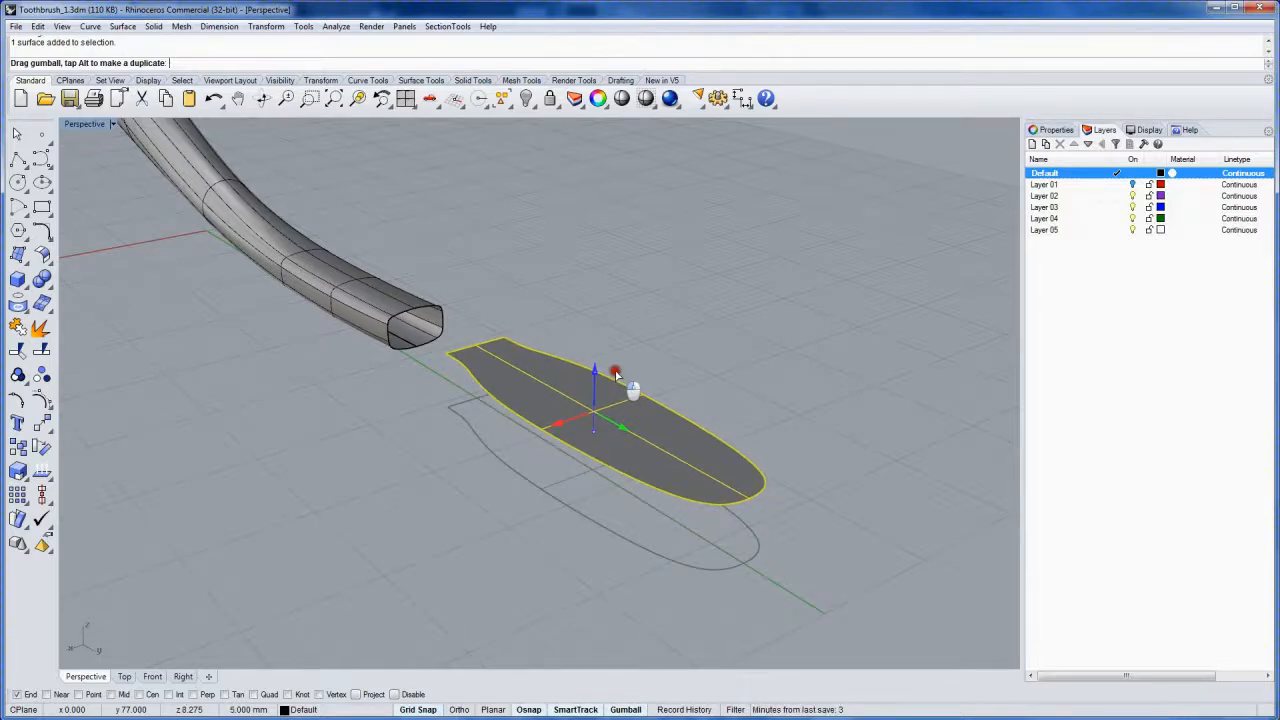
pyautogui.moveTo(595, 374); pyautogui.dragTo(614, 383)
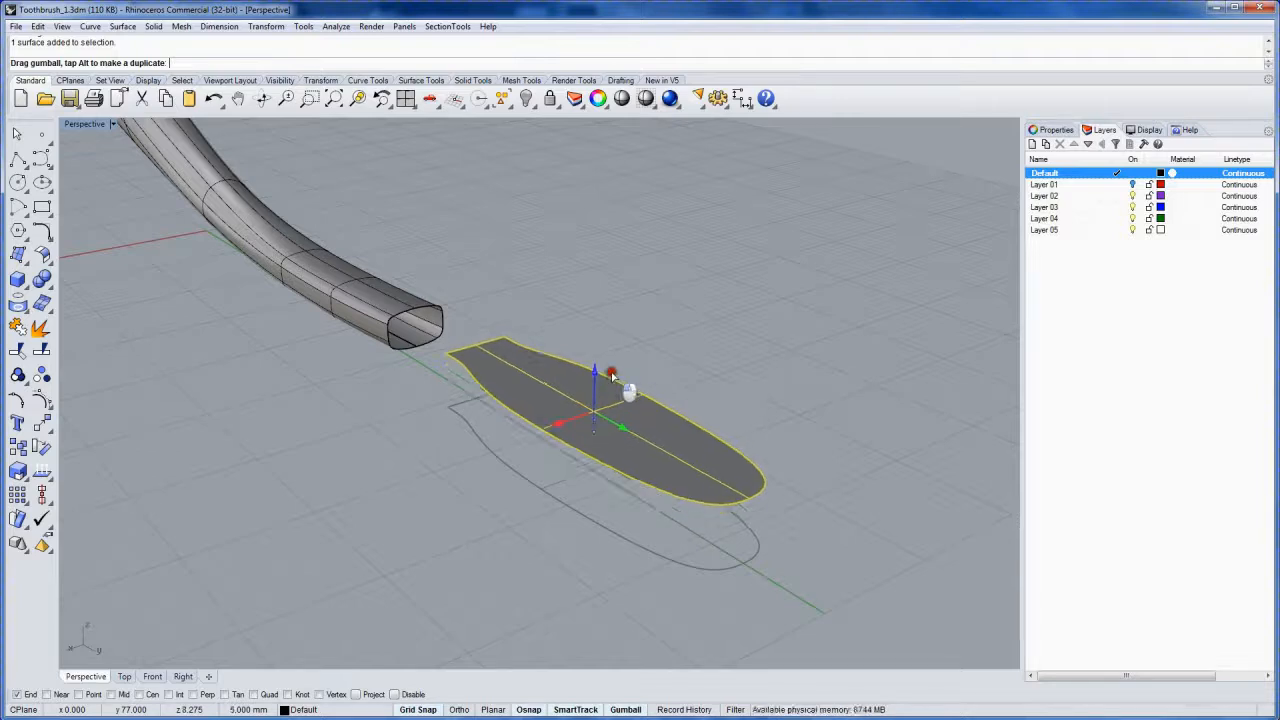
pyautogui.moveTo(612, 375); pyautogui.dragTo(605, 468)
pyautogui.write('4')
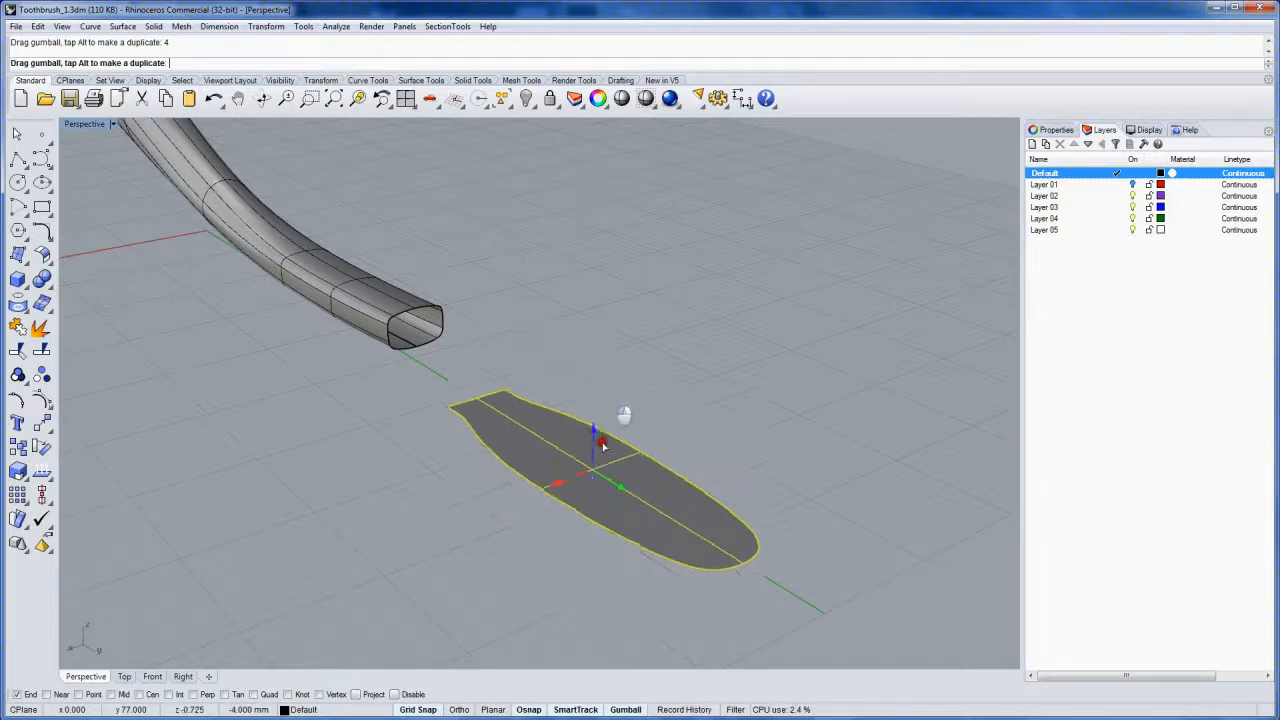
pyautogui.moveTo(597, 445); pyautogui.dragTo(605, 365)
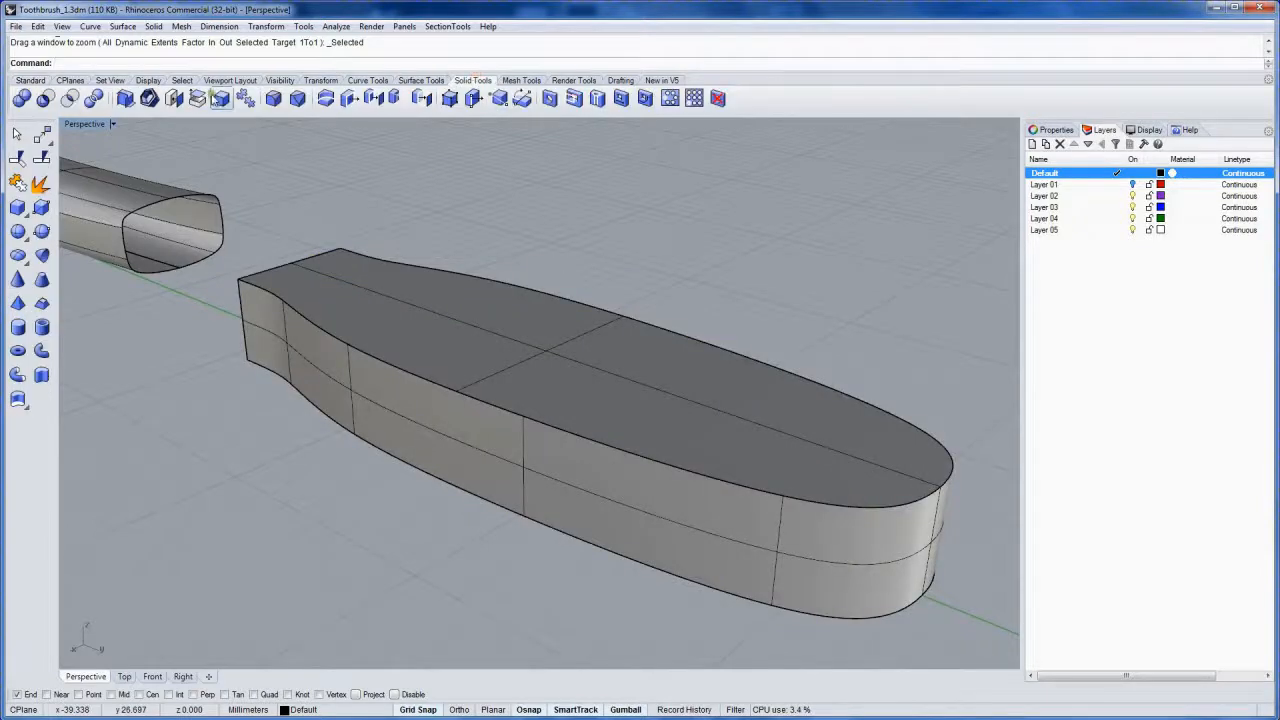
# Fillet the brush head's top edge chain with a 1.5 mm radius and inspect it
pyautogui.click(221, 97)
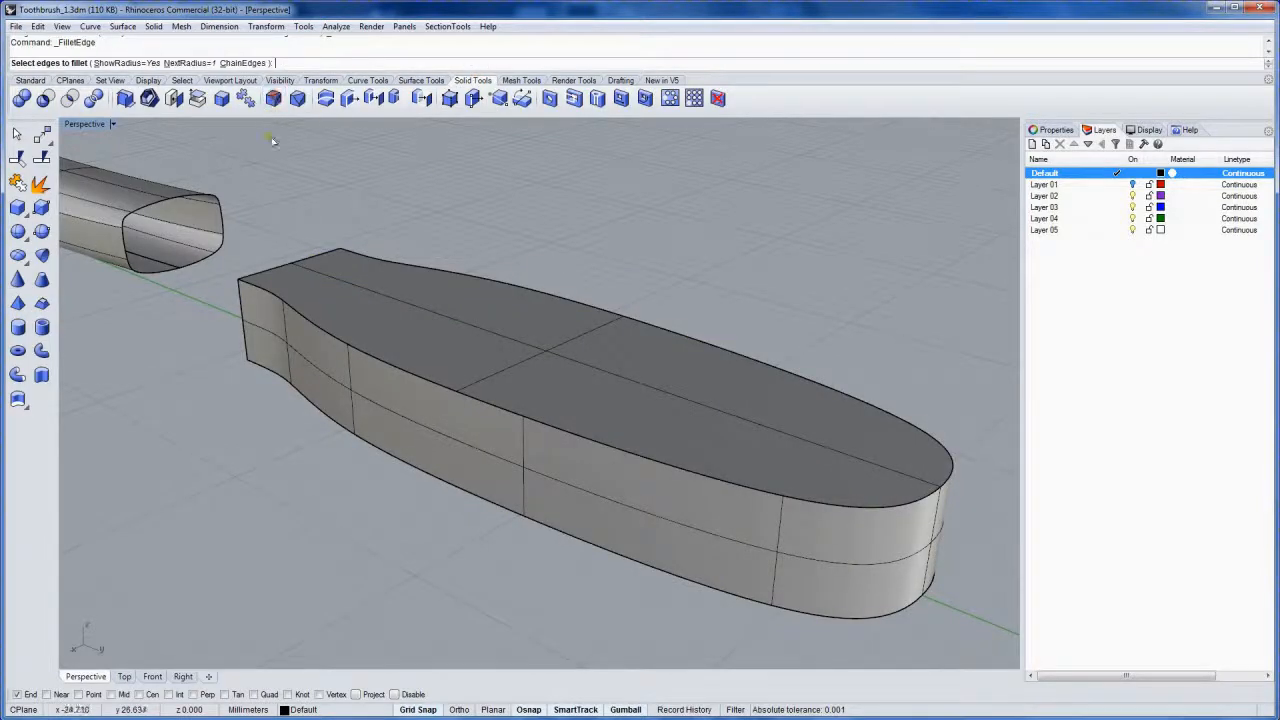
pyautogui.click(322, 412)
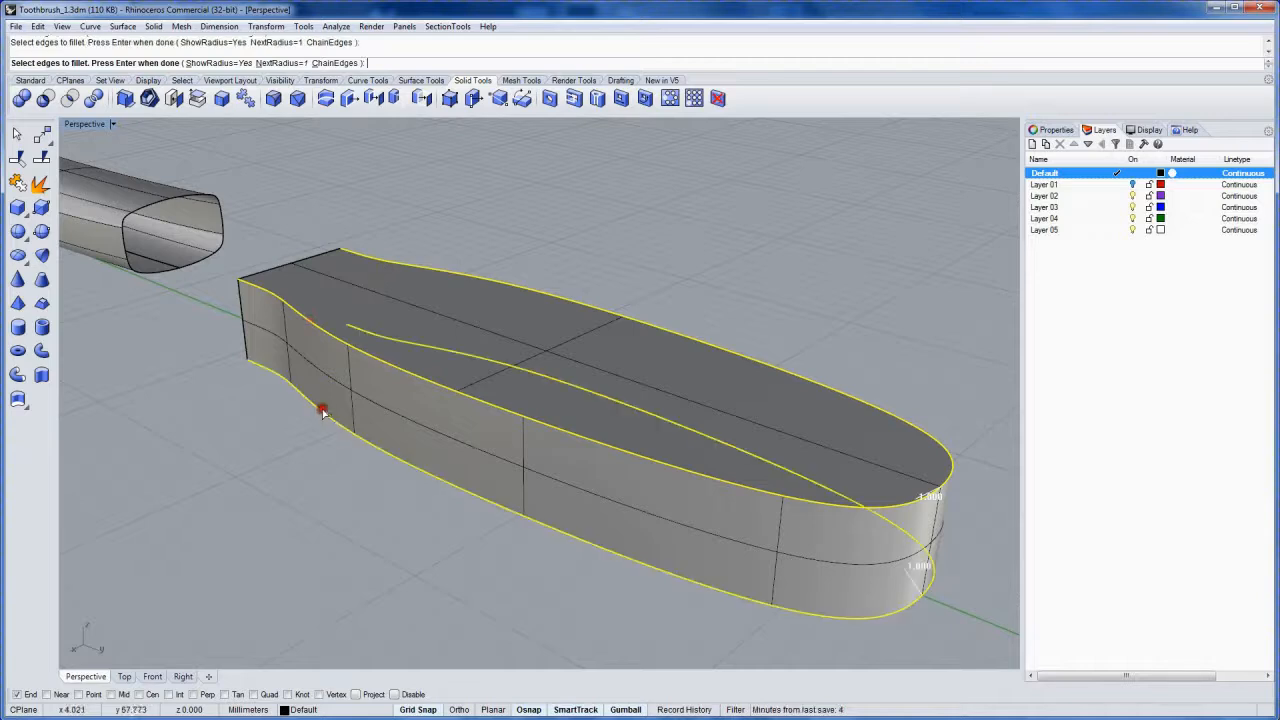
pyautogui.press('Enter')
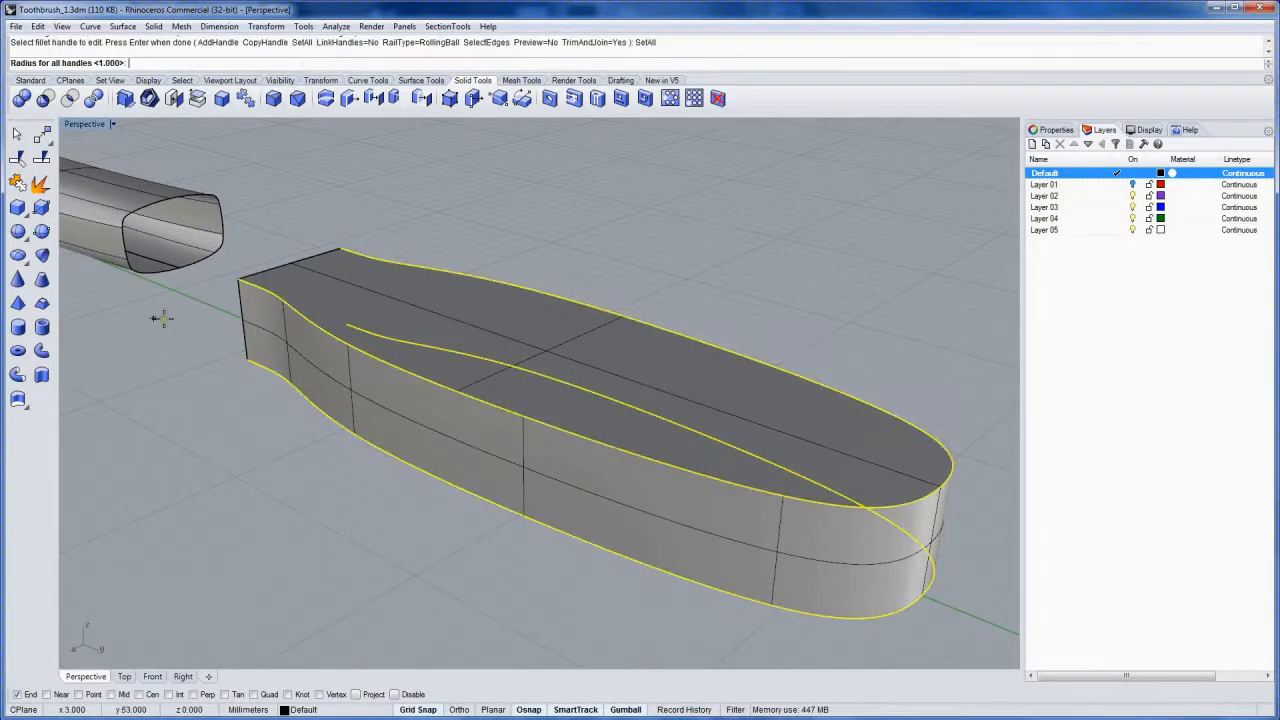
pyautogui.write('1.5')
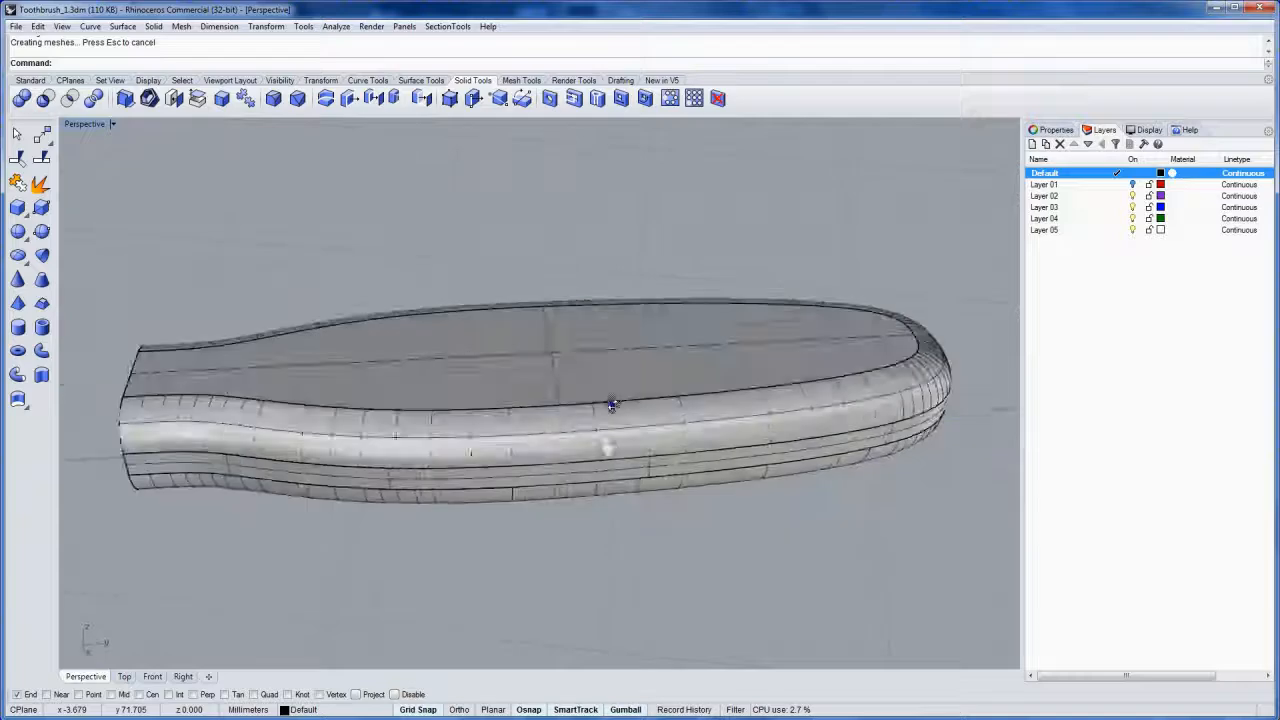
pyautogui.moveTo(610, 405); pyautogui.dragTo(490, 413)
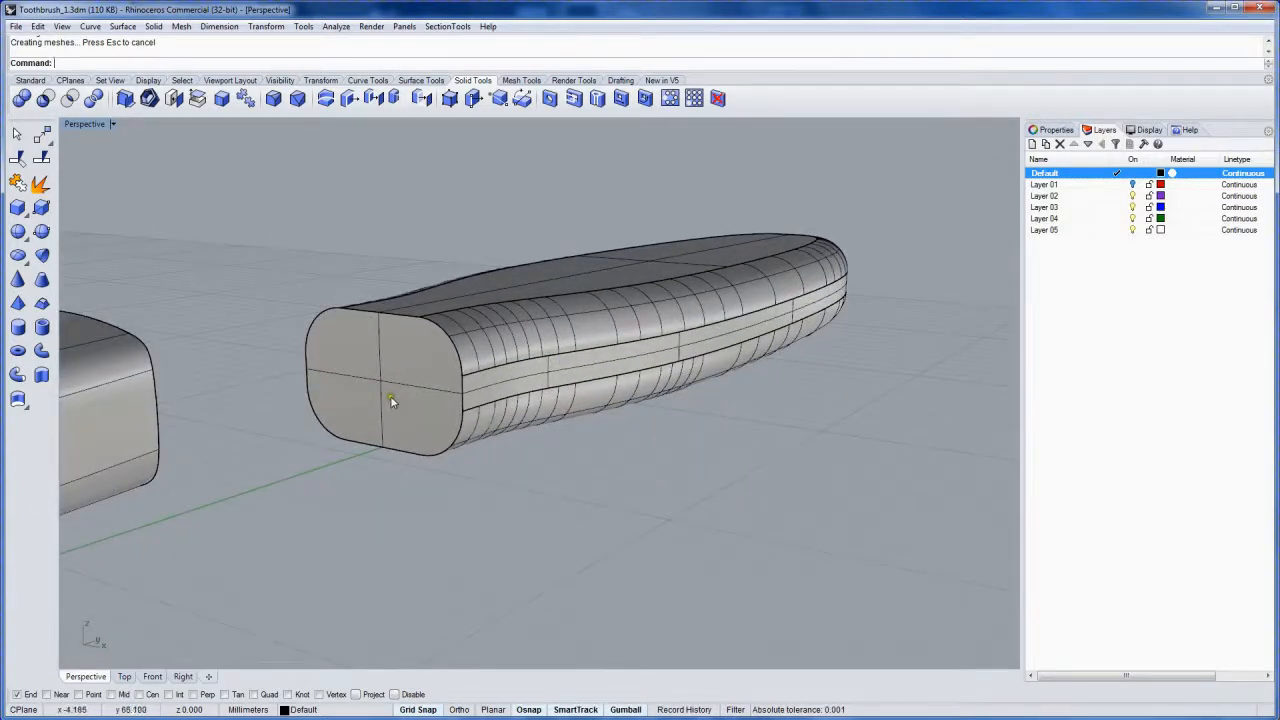
pyautogui.click(390, 400)
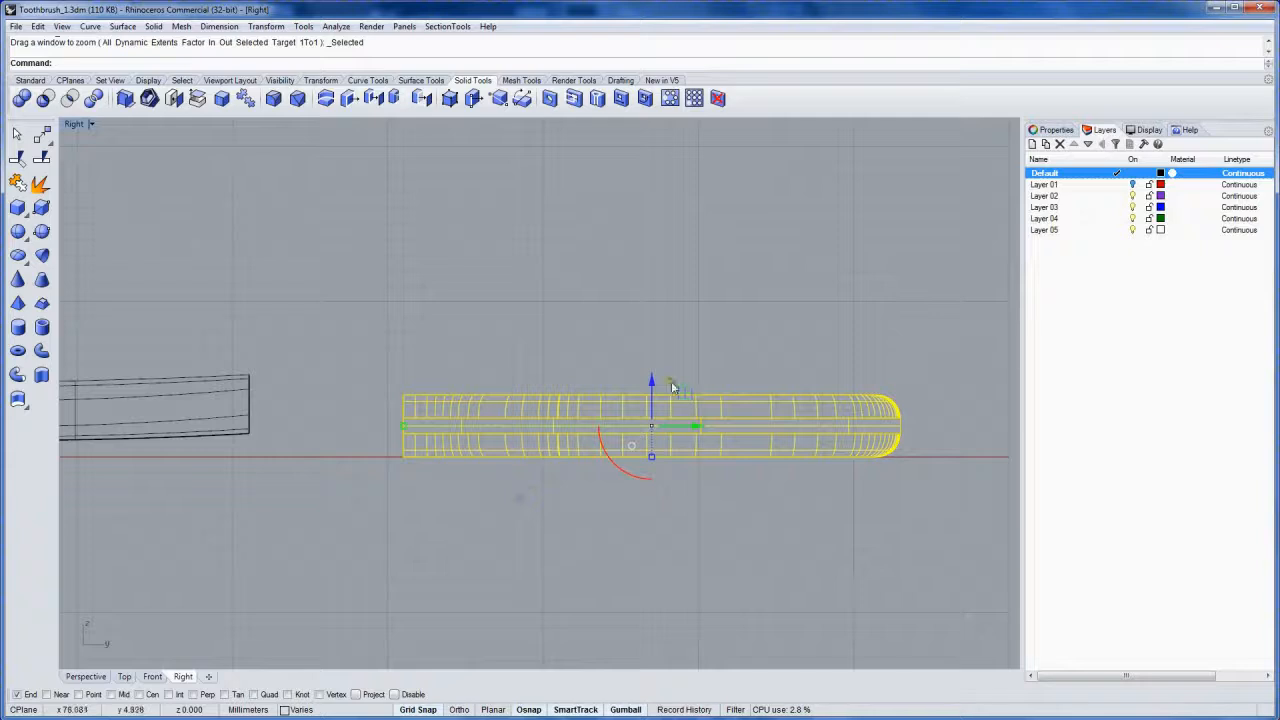
# In the Right view, tilt the head upward and rotate the handle's end toward it
pyautogui.moveTo(651, 427); pyautogui.dragTo(651, 363)
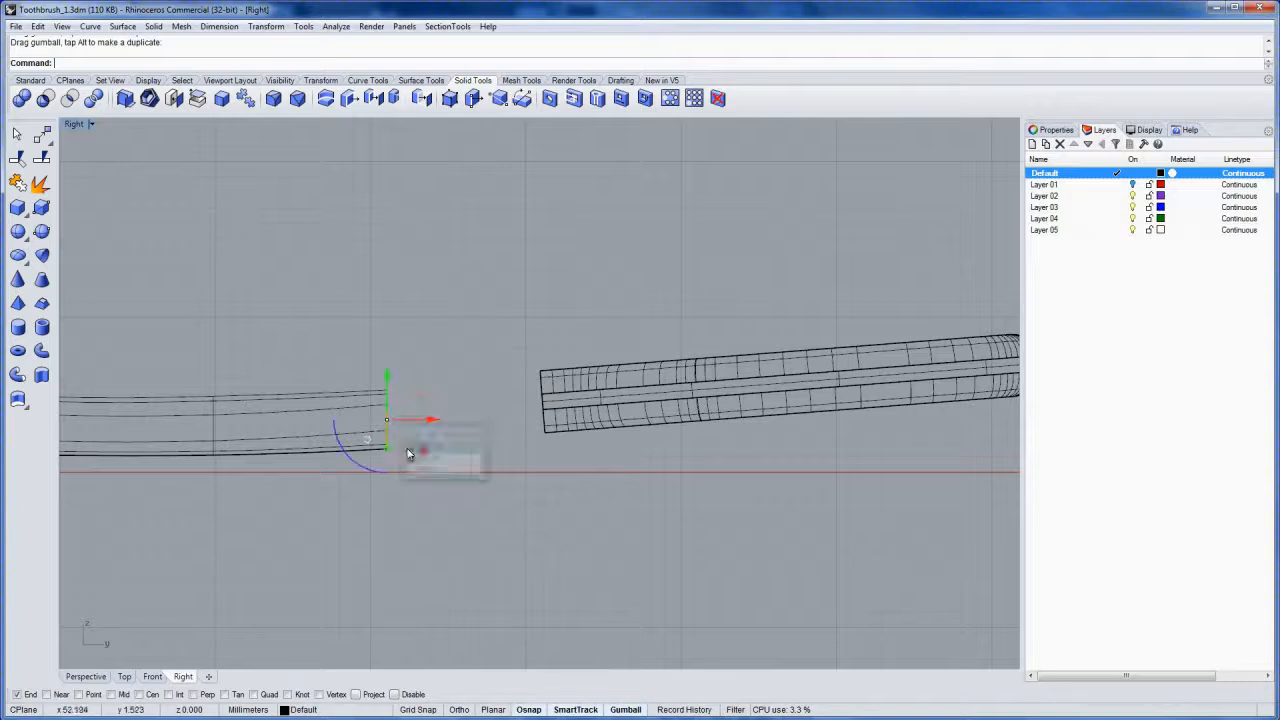
pyautogui.moveTo(408, 455); pyautogui.dragTo(365, 470)
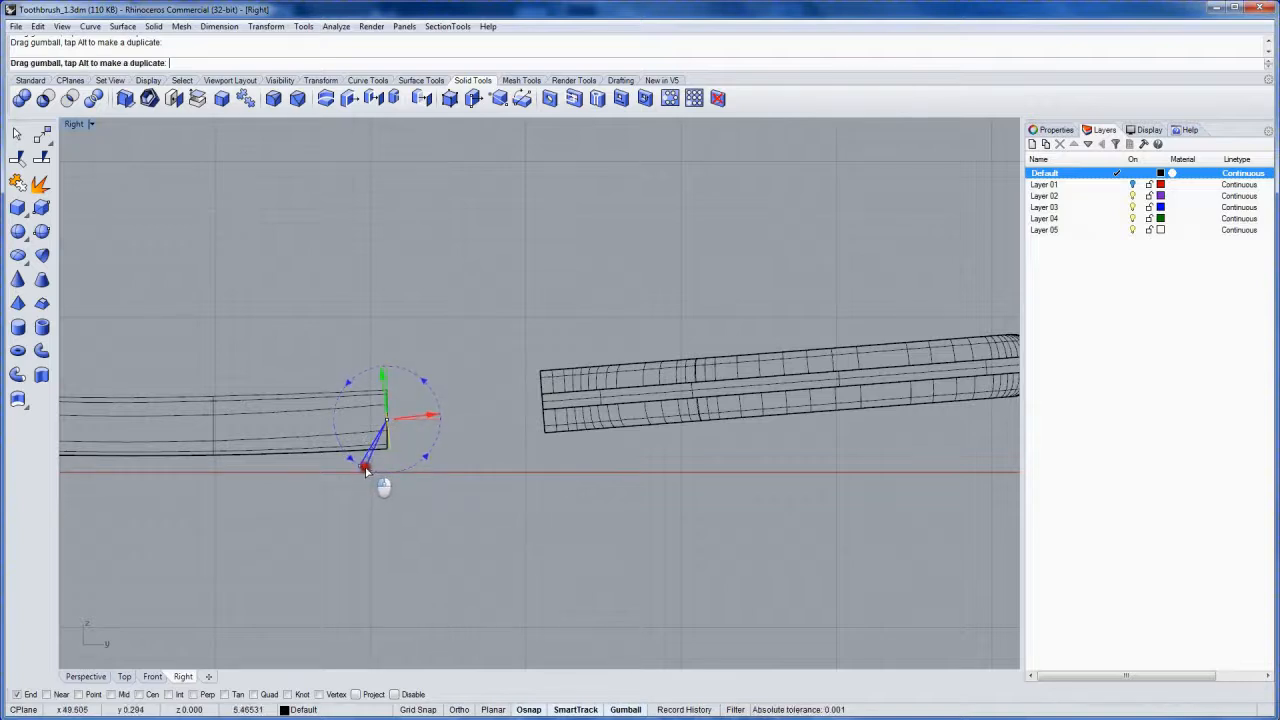
pyautogui.moveTo(384, 468); pyautogui.dragTo(372, 470)
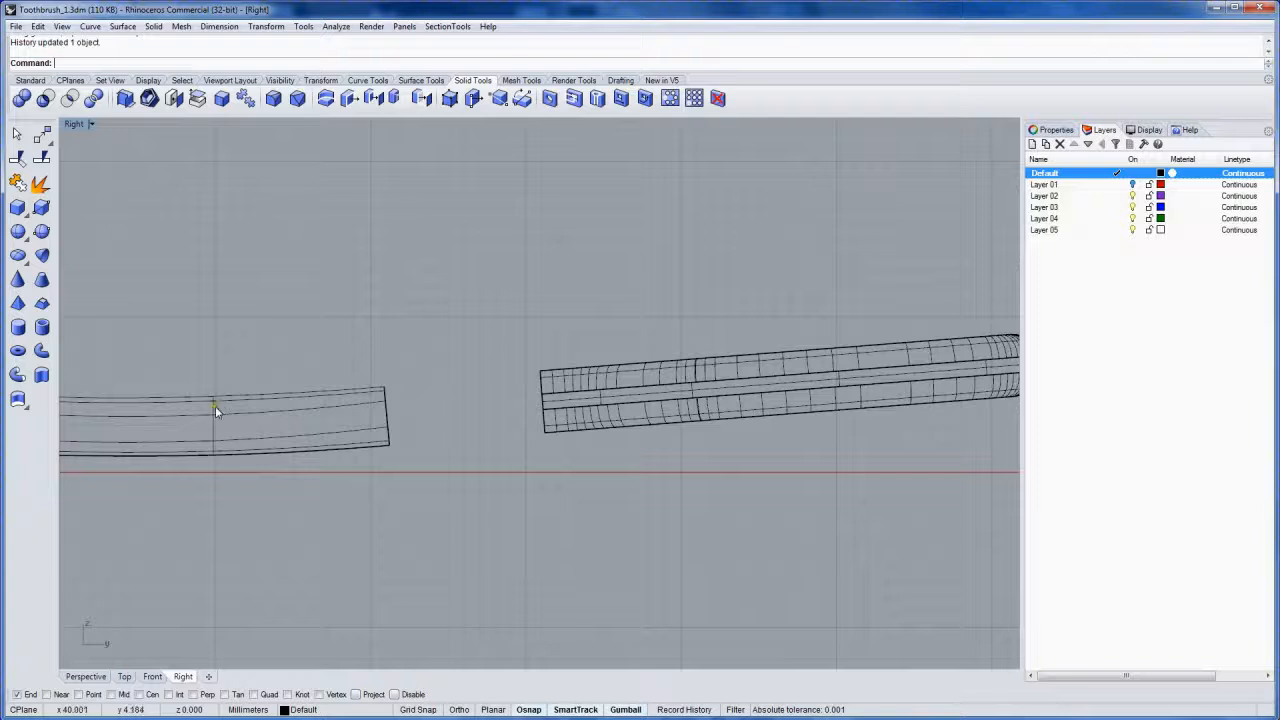
pyautogui.click(216, 412)
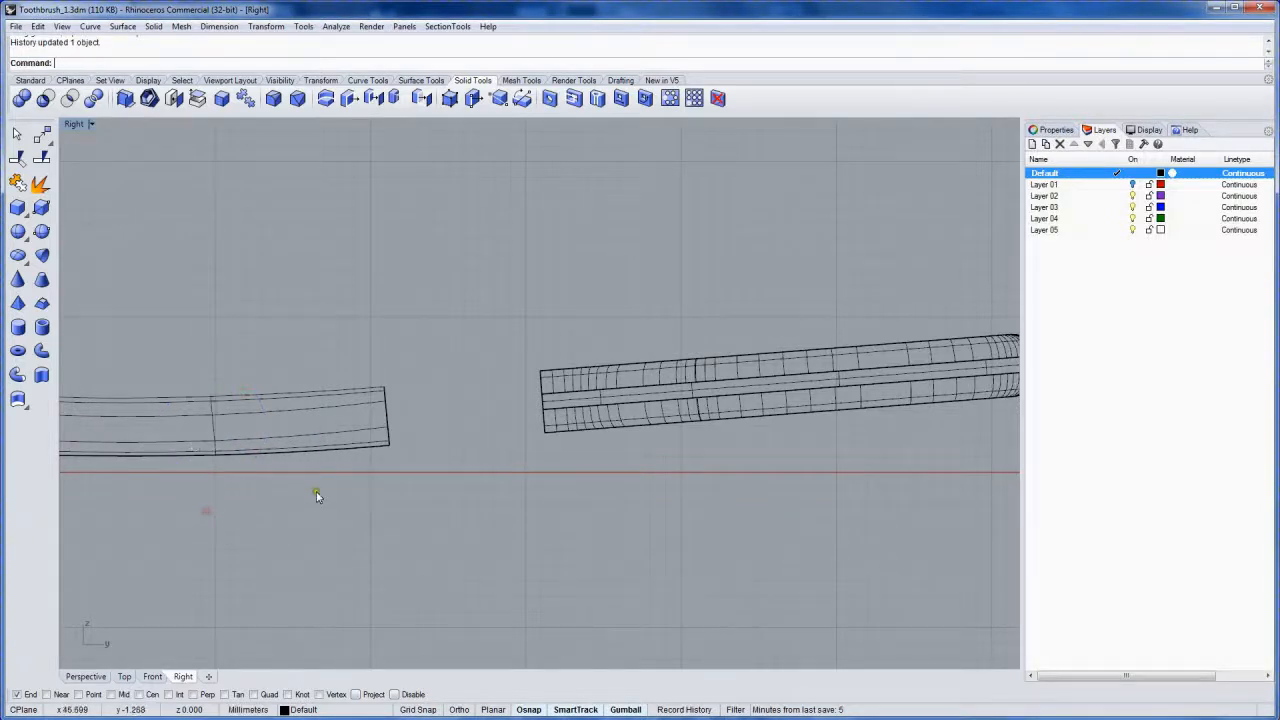
pyautogui.click(600, 372)
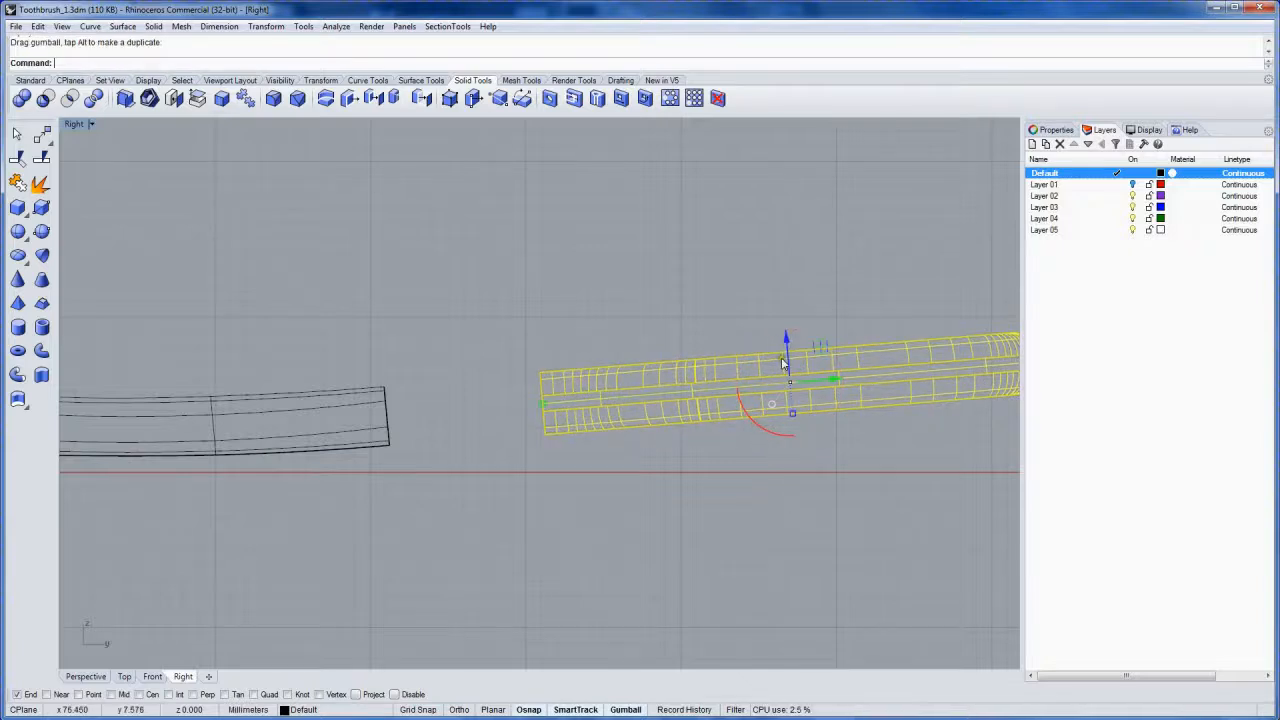
pyautogui.click(710, 305)
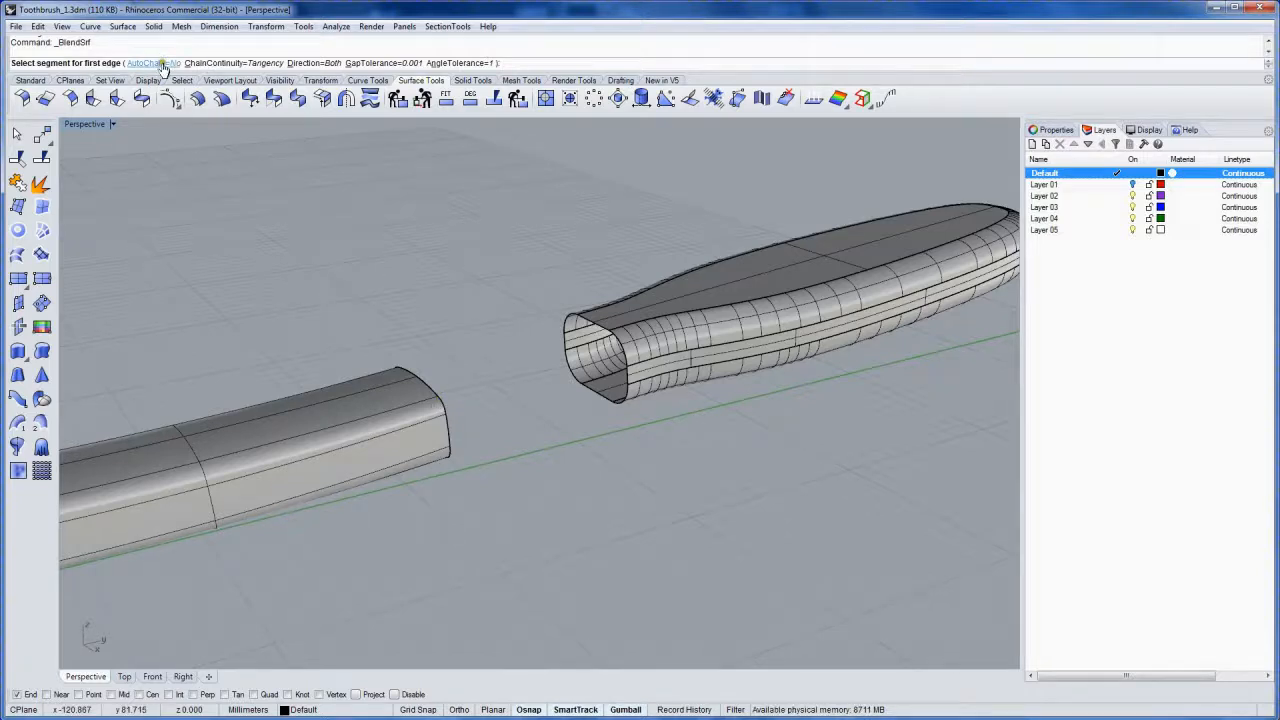
# Blend the head's open end to the handle's end edge with AutoChain and Curvature continuity
pyautogui.click(150, 63)
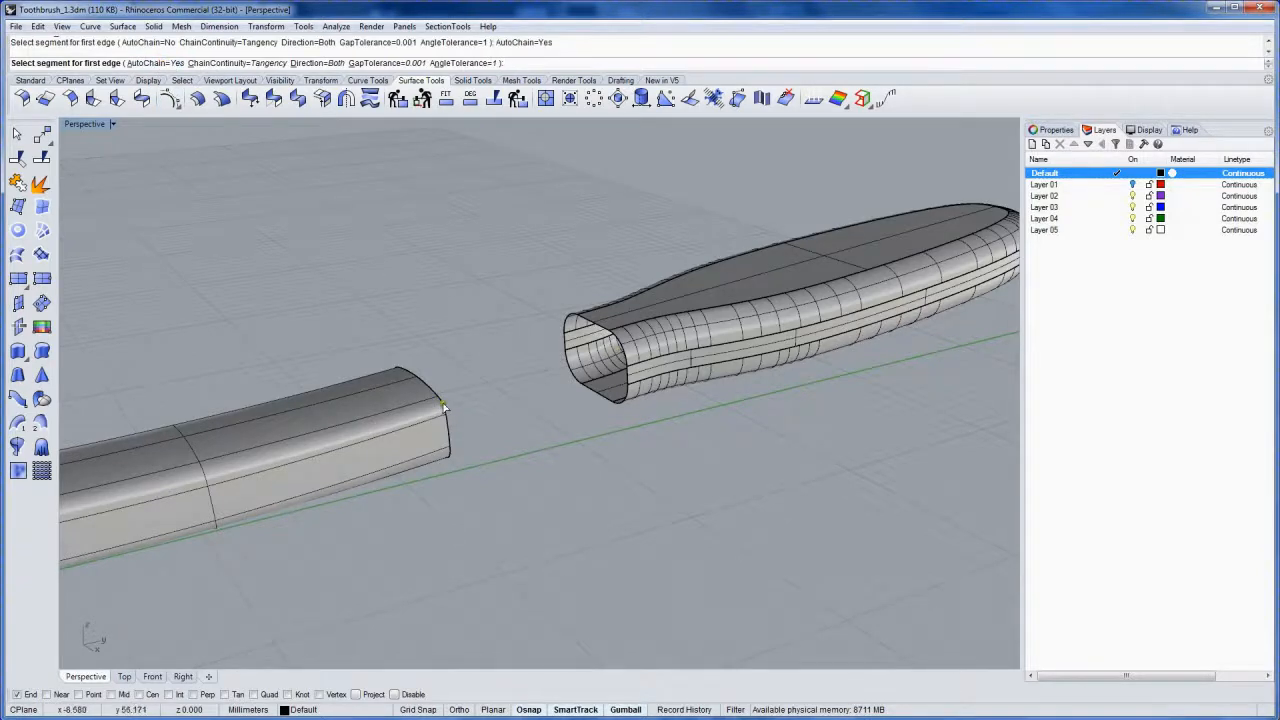
pyautogui.moveTo(608, 328)
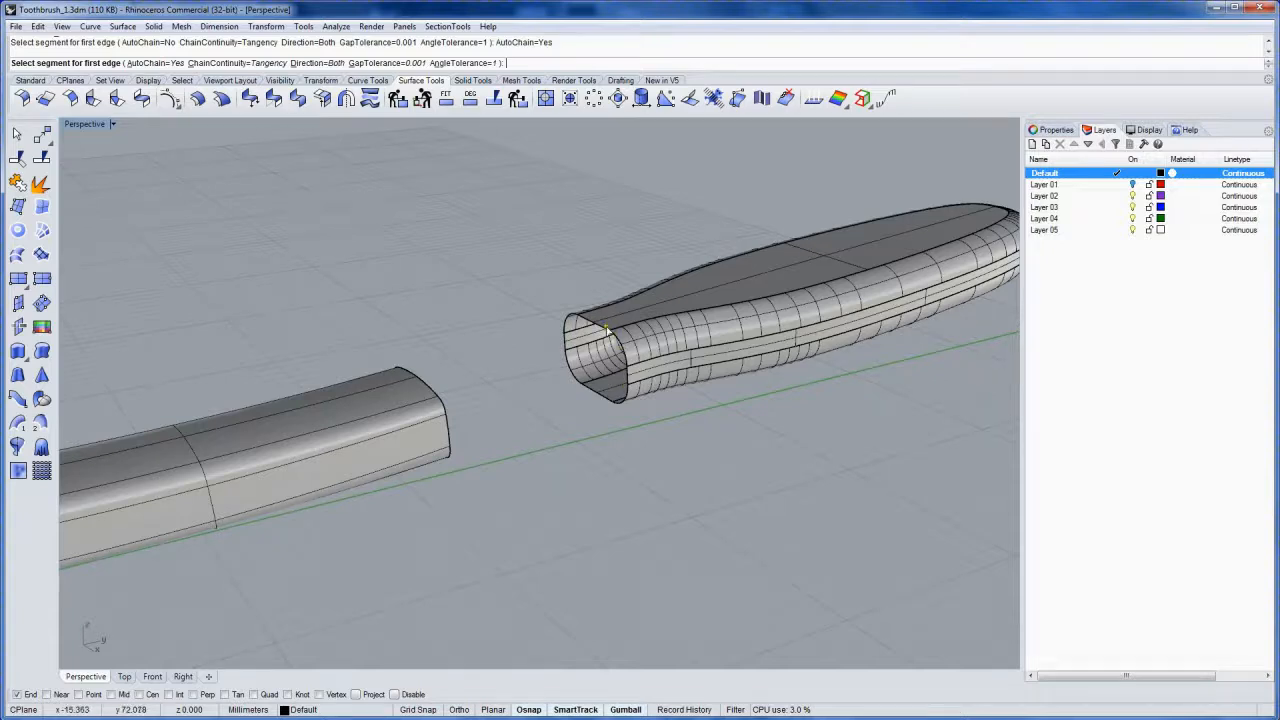
pyautogui.click(605, 330)
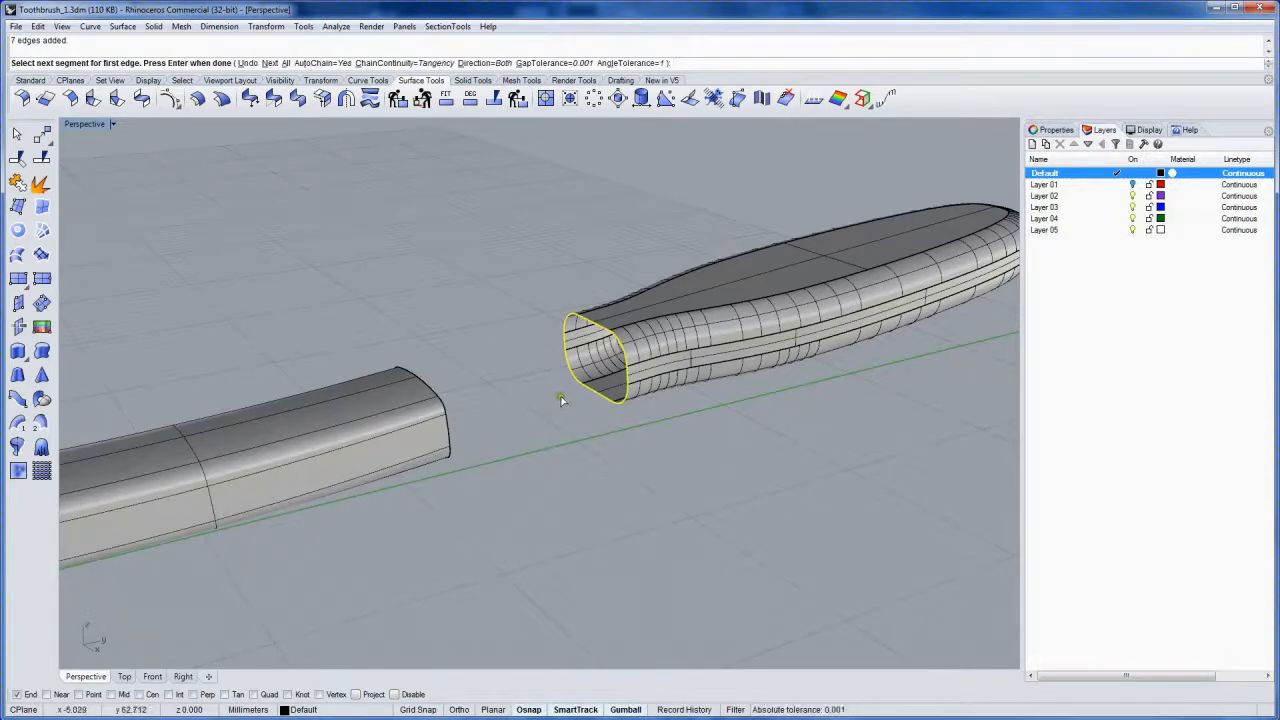
pyautogui.click(595, 360)
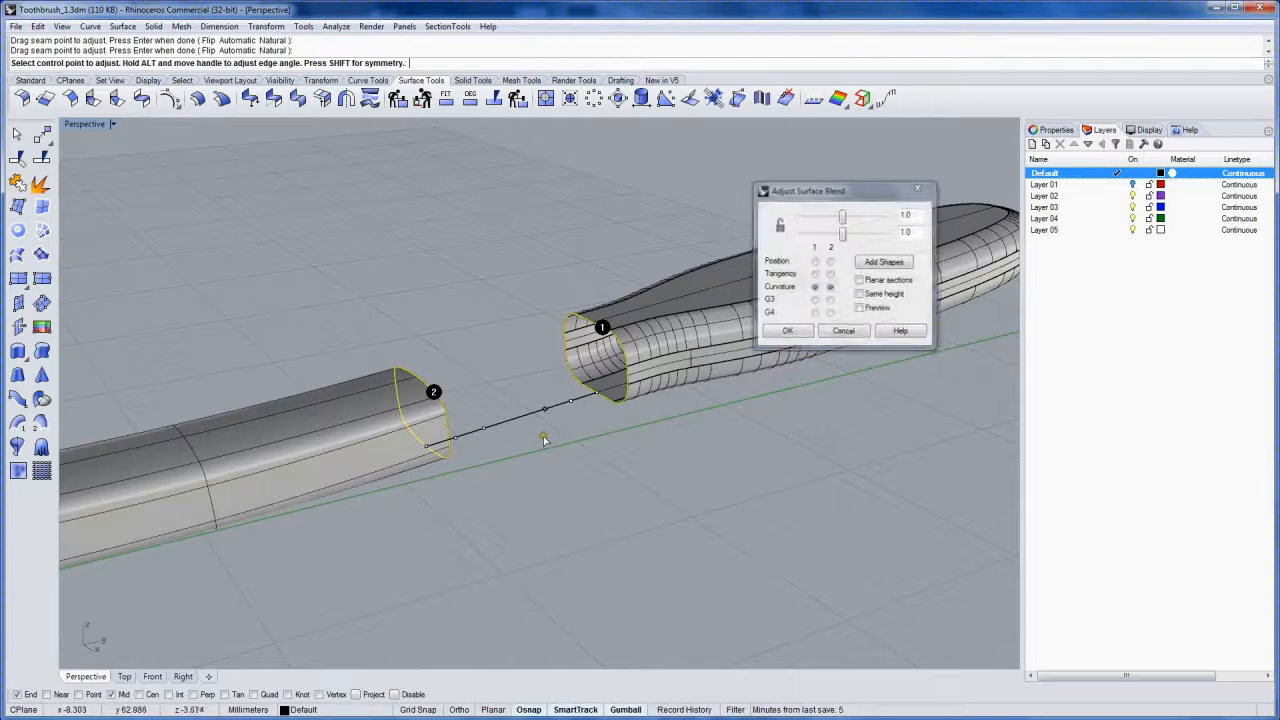
pyautogui.click(859, 307)
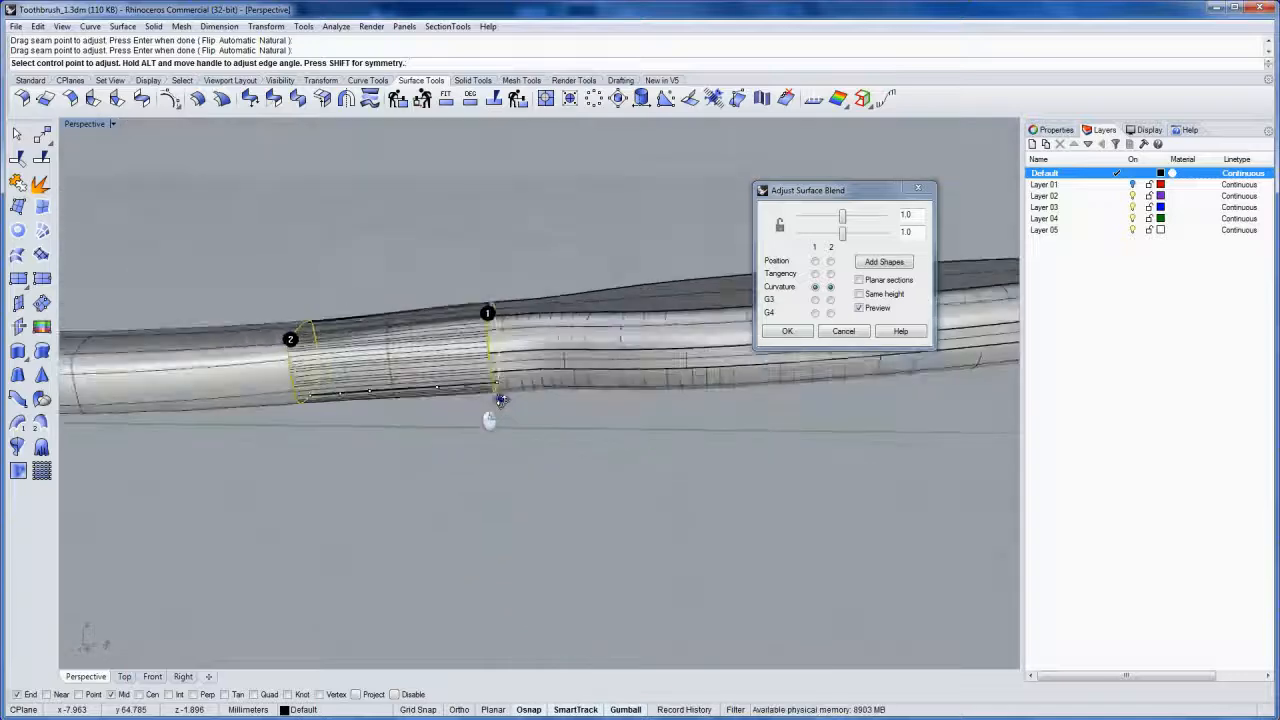
pyautogui.click(787, 331)
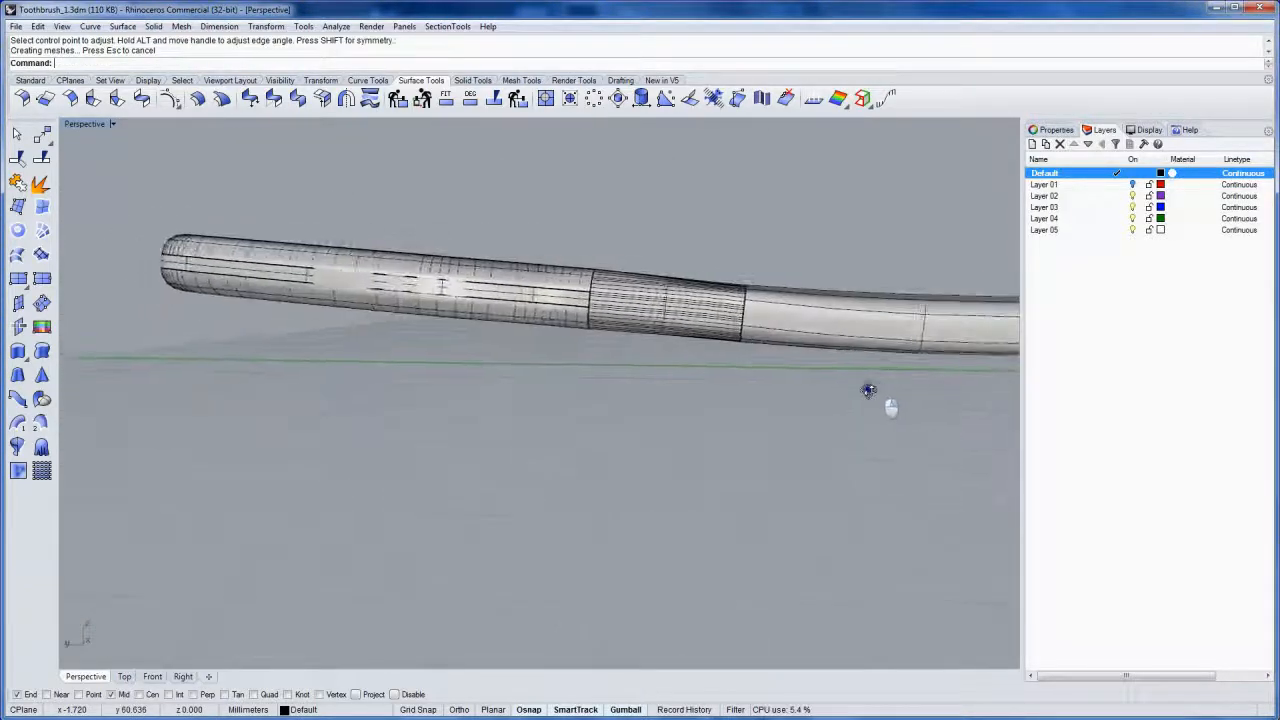
# Join the handle, blend and head, dismissing the History Warning
pyautogui.moveTo(868, 390); pyautogui.dragTo(585, 475)
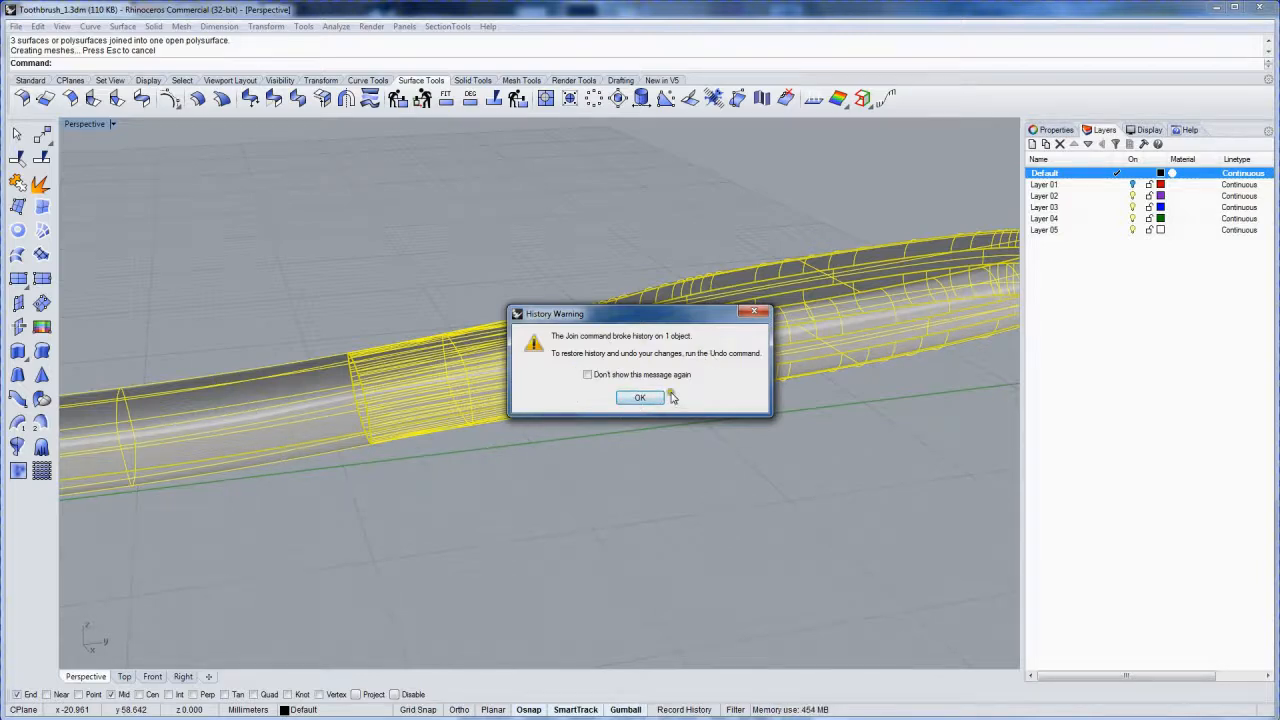
pyautogui.click(639, 397)
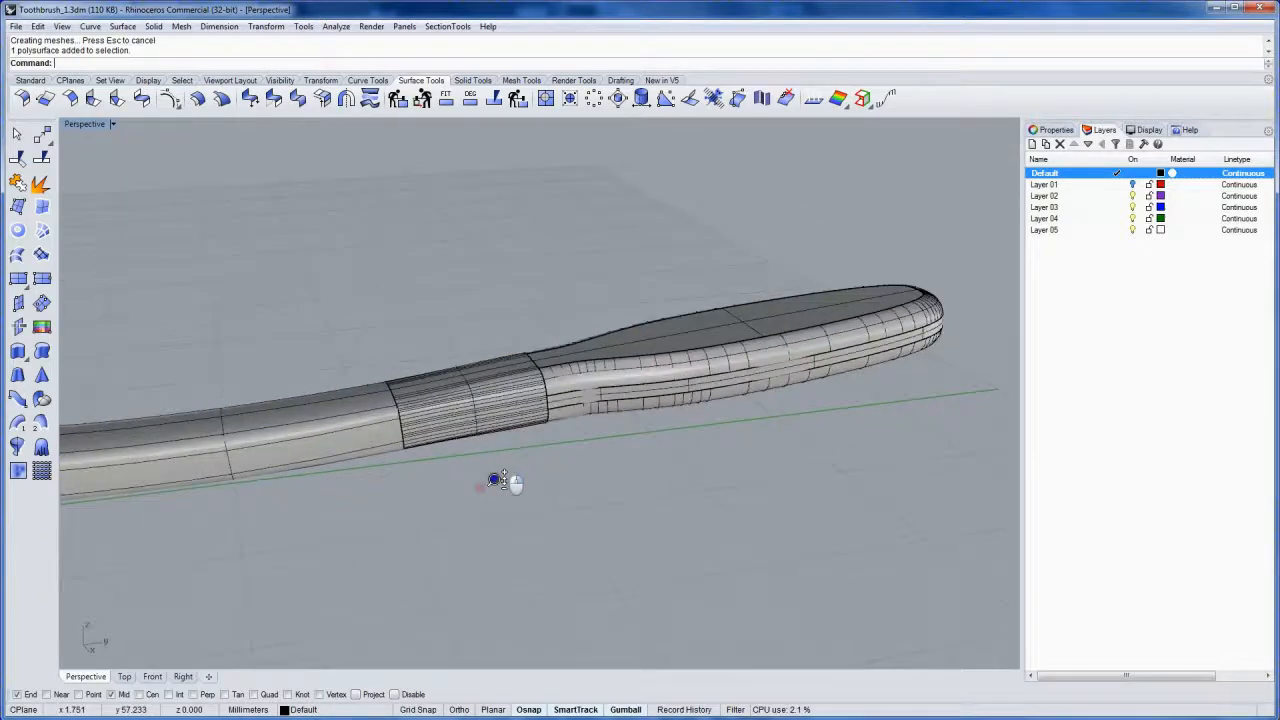
pyautogui.moveTo(497, 480); pyautogui.dragTo(557, 454)
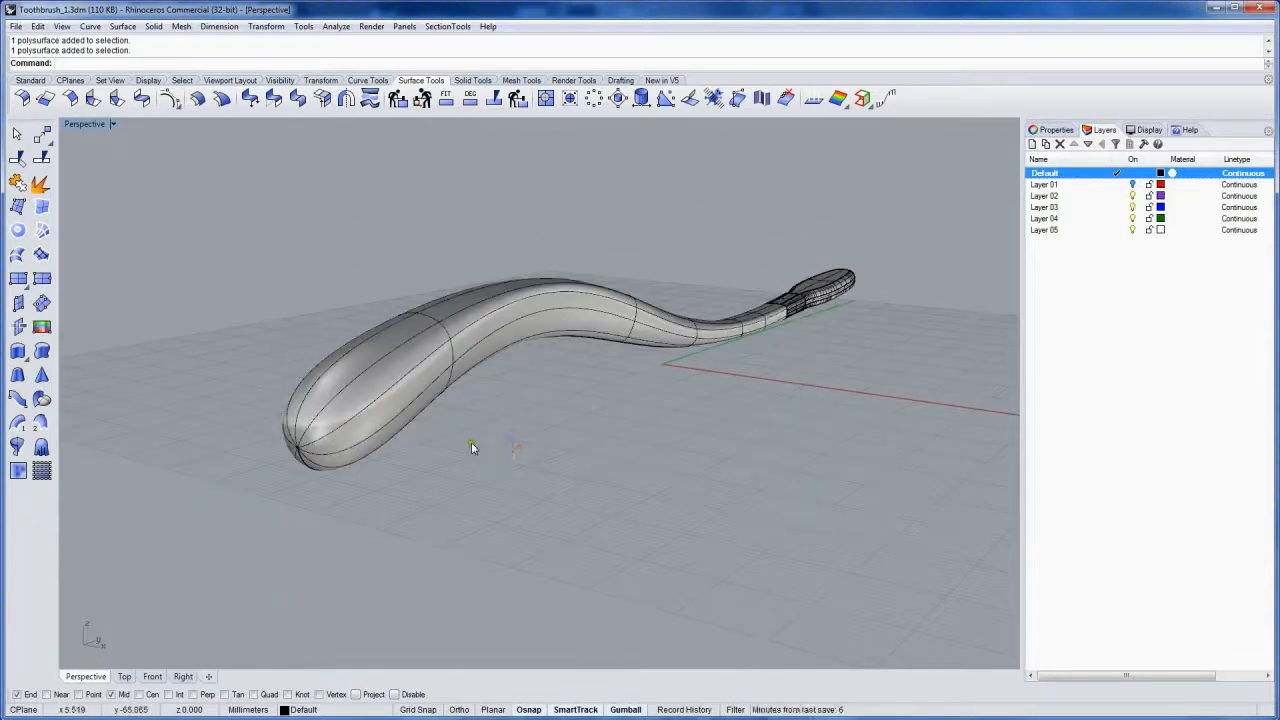
# Run ShowEdges for naked edges and zoom to the open edge at the handle tip
pyautogui.write('ShowEdges')
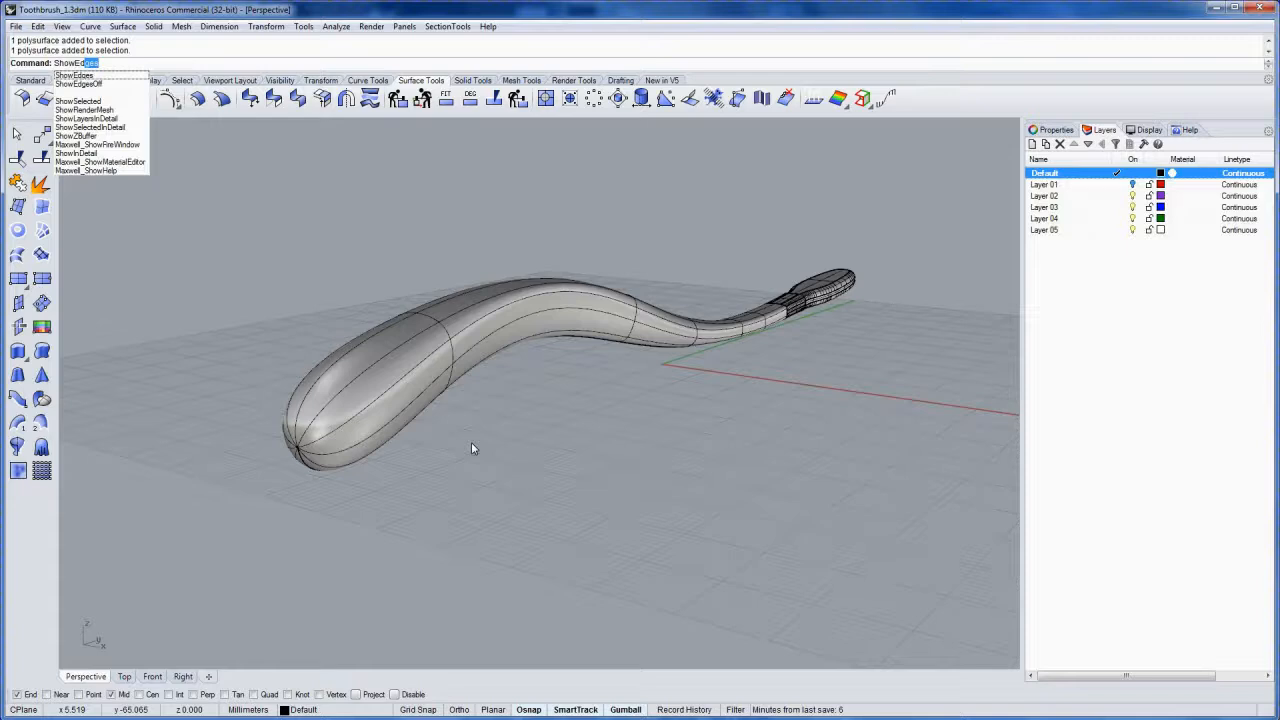
pyautogui.click(74, 76)
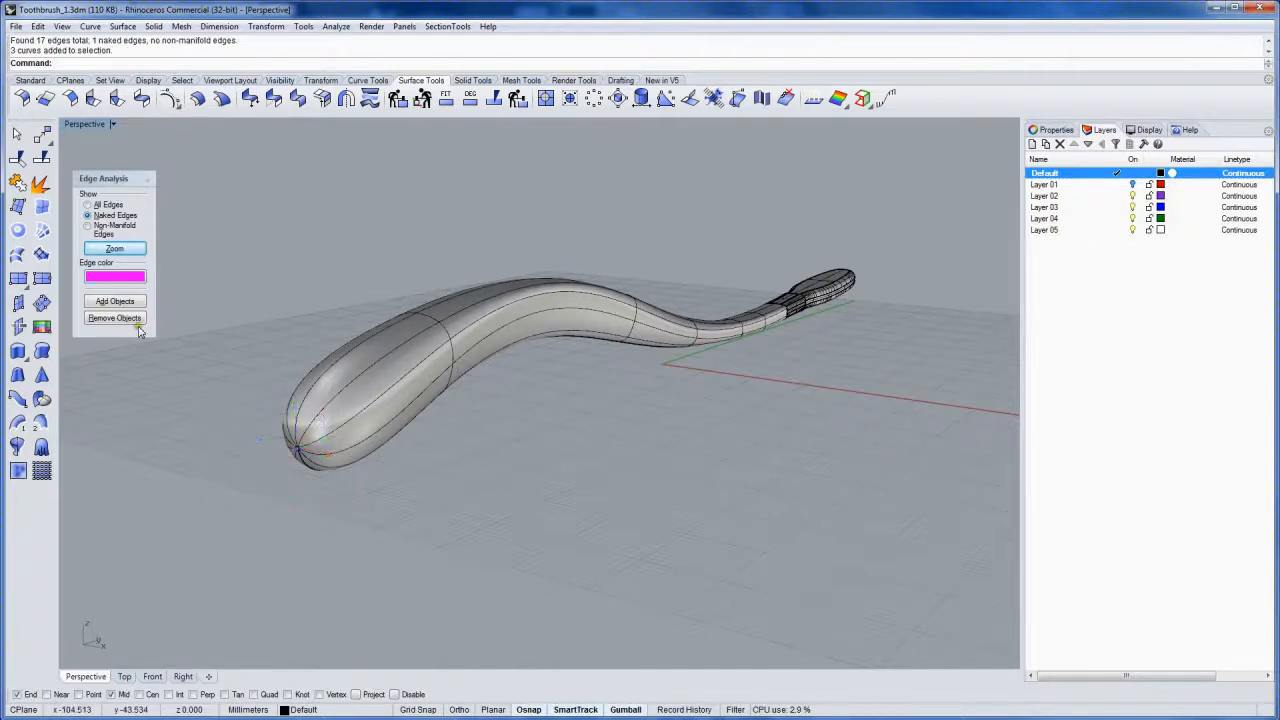
pyautogui.click(114, 248)
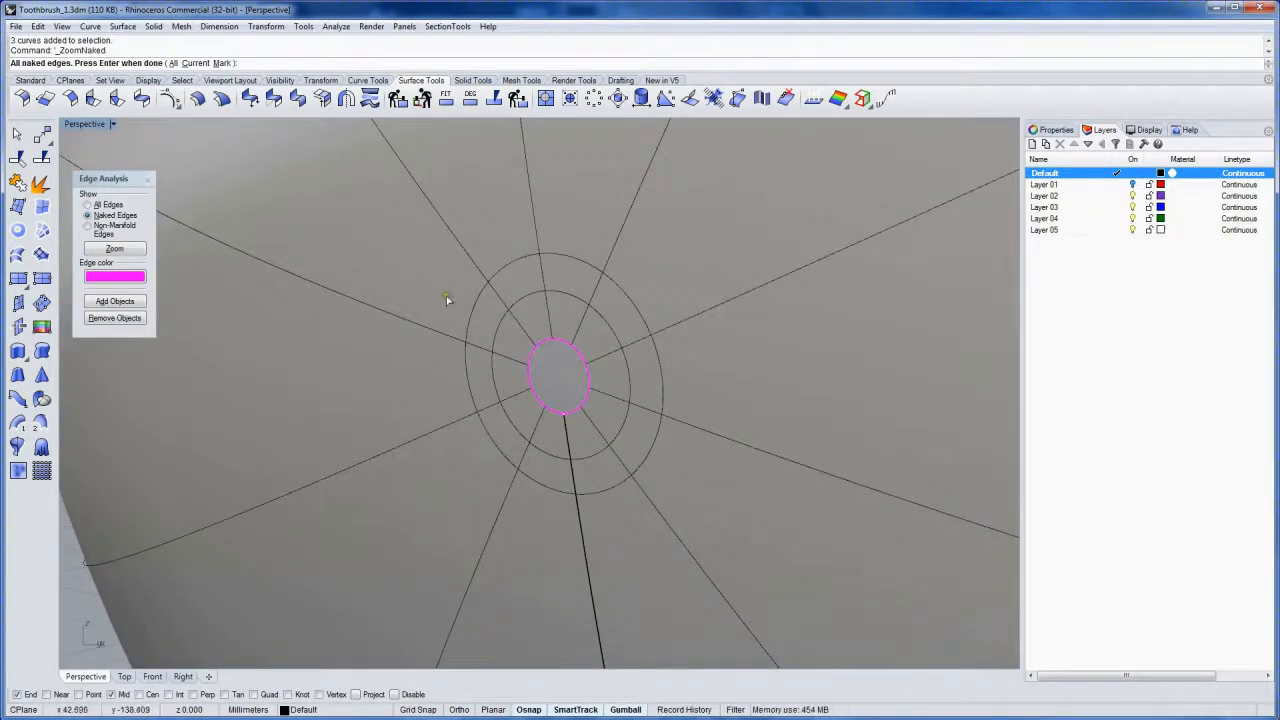
pyautogui.moveTo(290, 348)
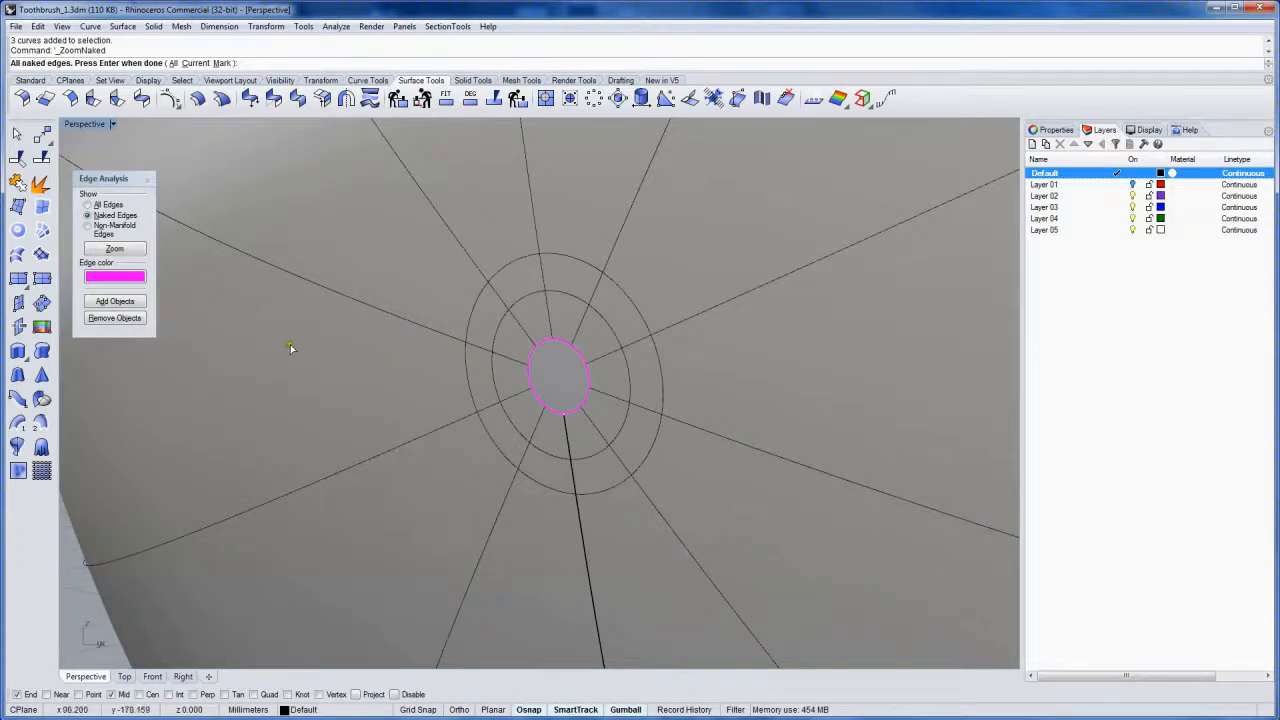